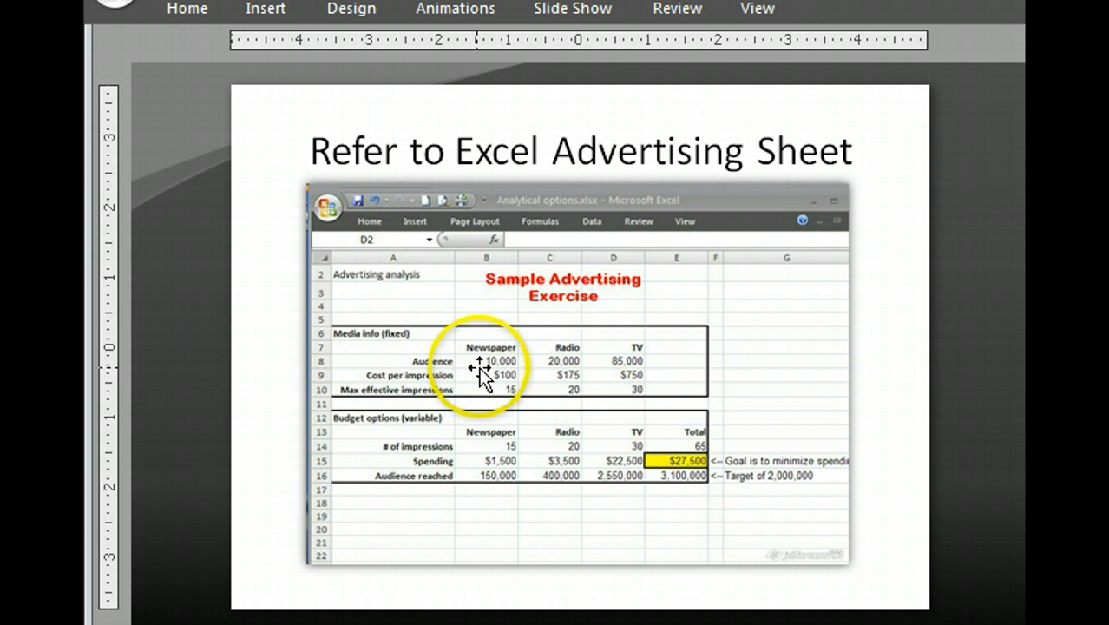
{"action": "mouse_move", "coordinate": [644, 544]}
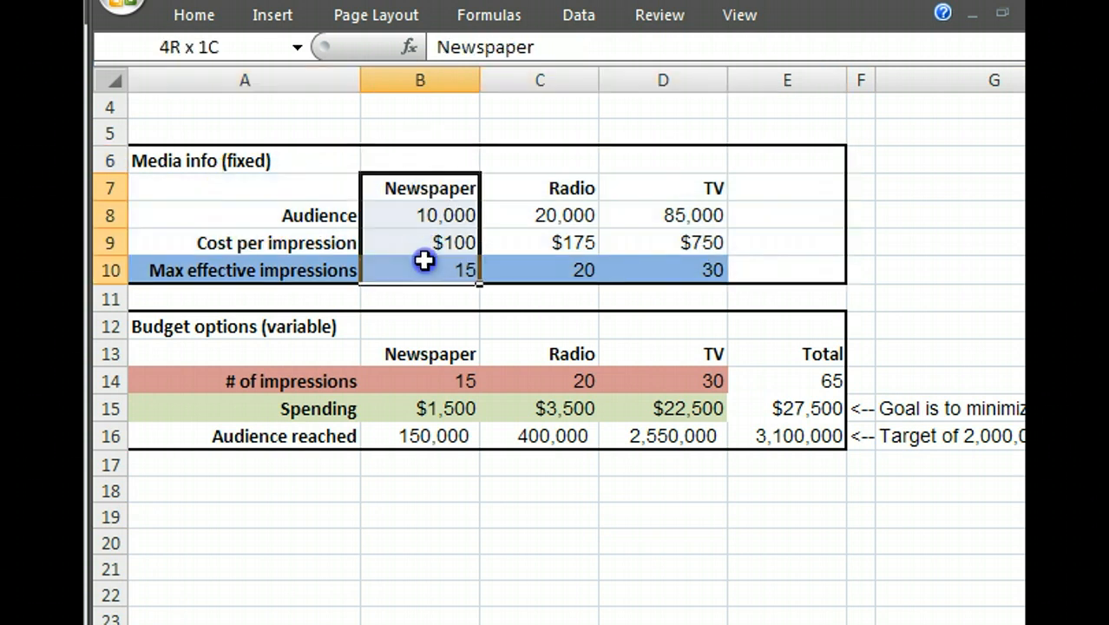
{"action": "left_click", "coordinate": [539, 187]}
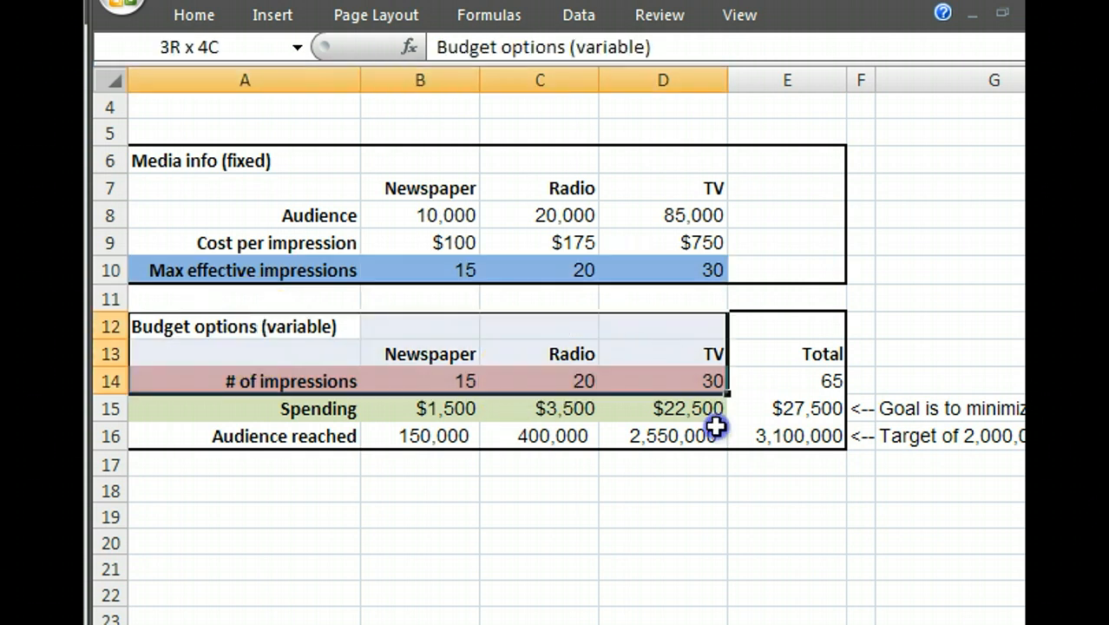
{"action": "left_click", "coordinate": [663, 515]}
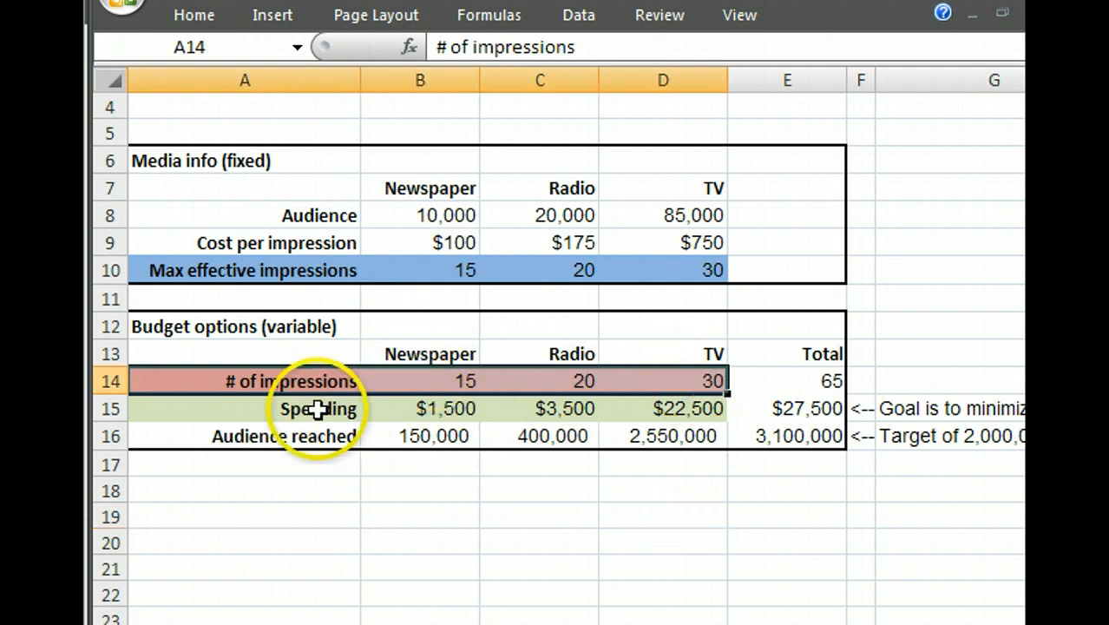
{"action": "left_click", "coordinate": [317, 409]}
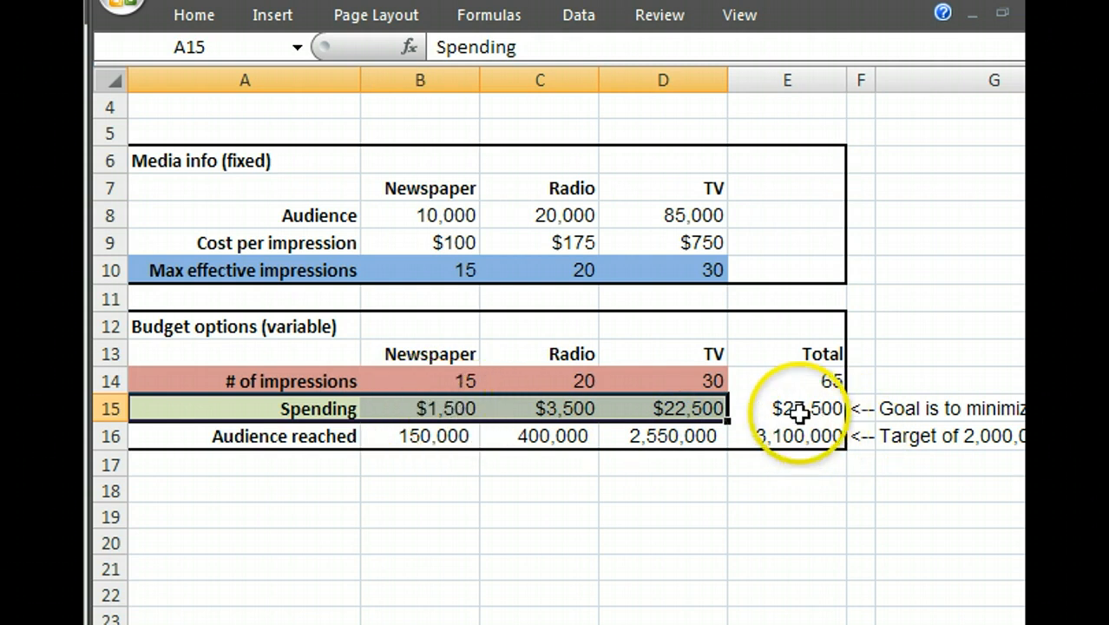
{"action": "left_click", "coordinate": [786, 407]}
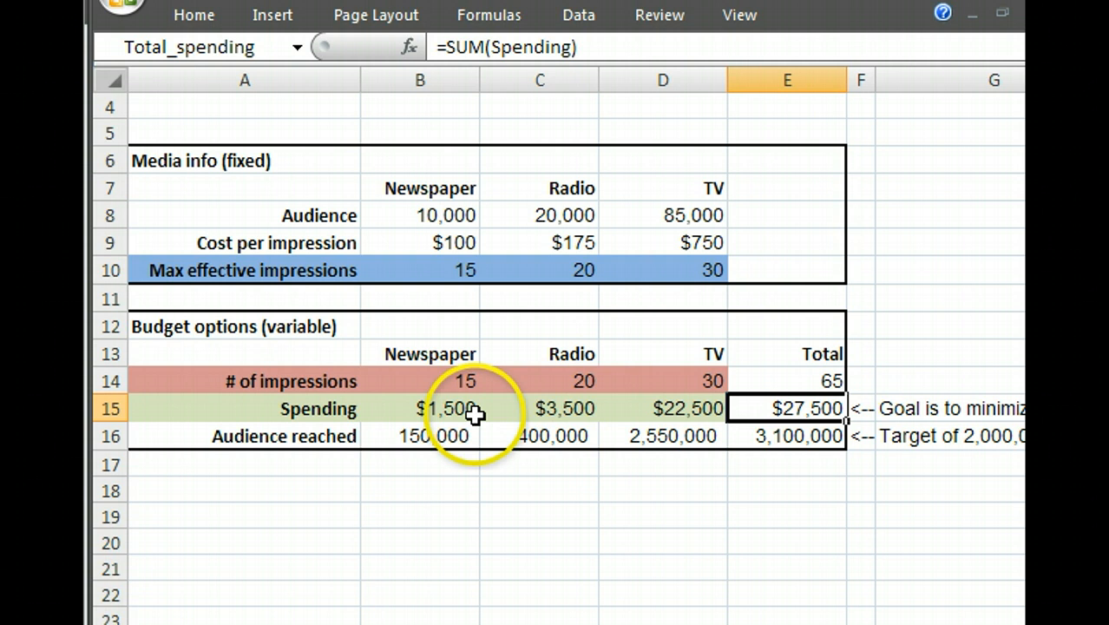
{"action": "left_click", "coordinate": [663, 435]}
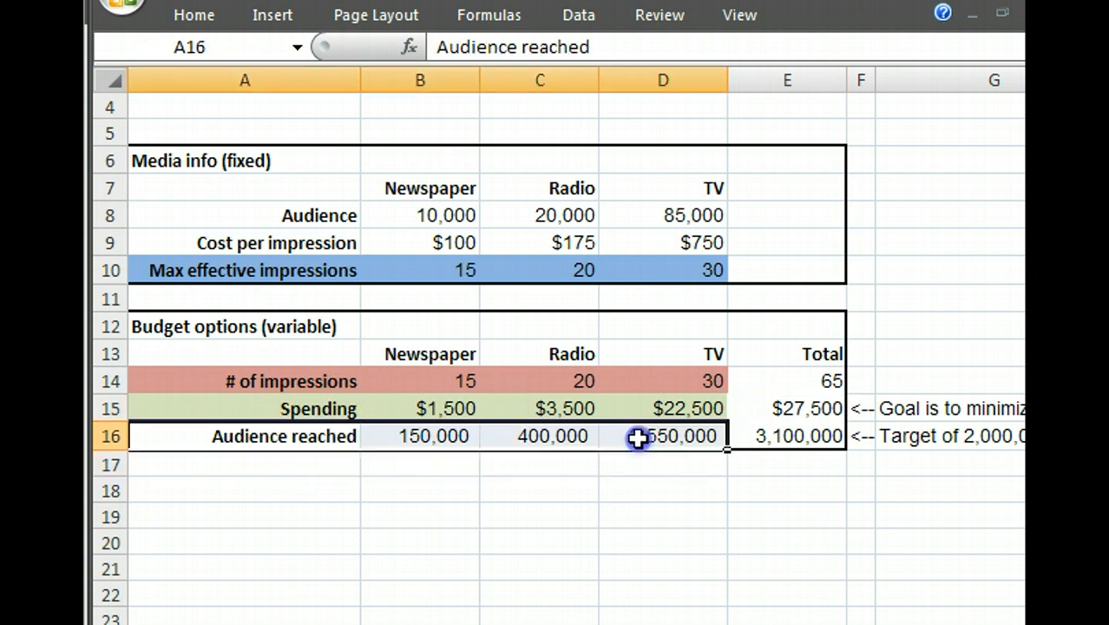
{"action": "left_click", "coordinate": [787, 435]}
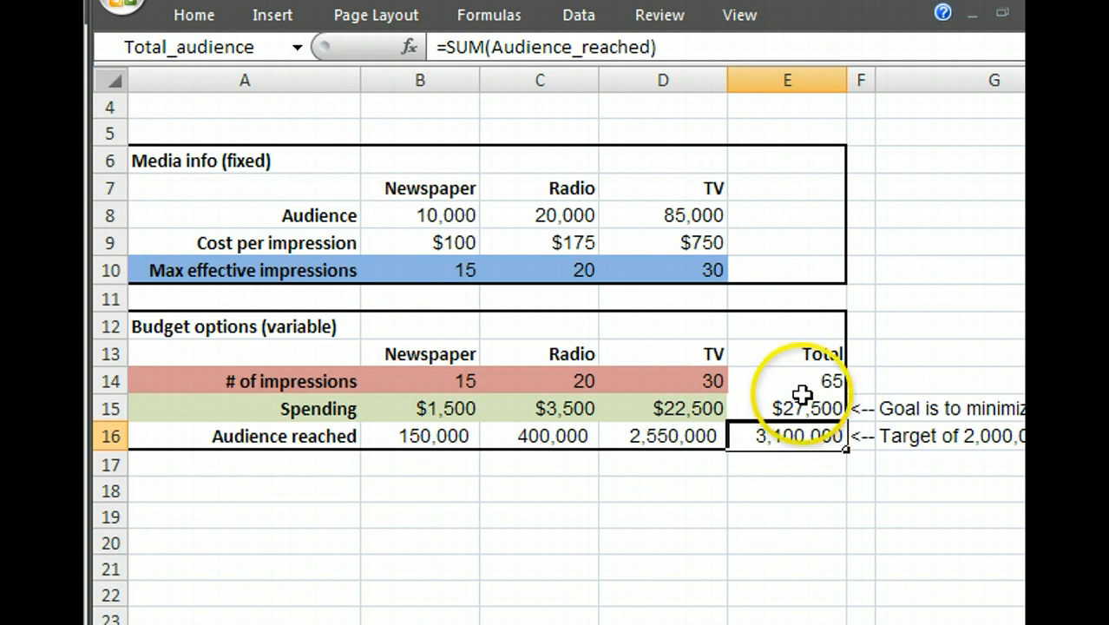
{"action": "left_click", "coordinate": [786, 408]}
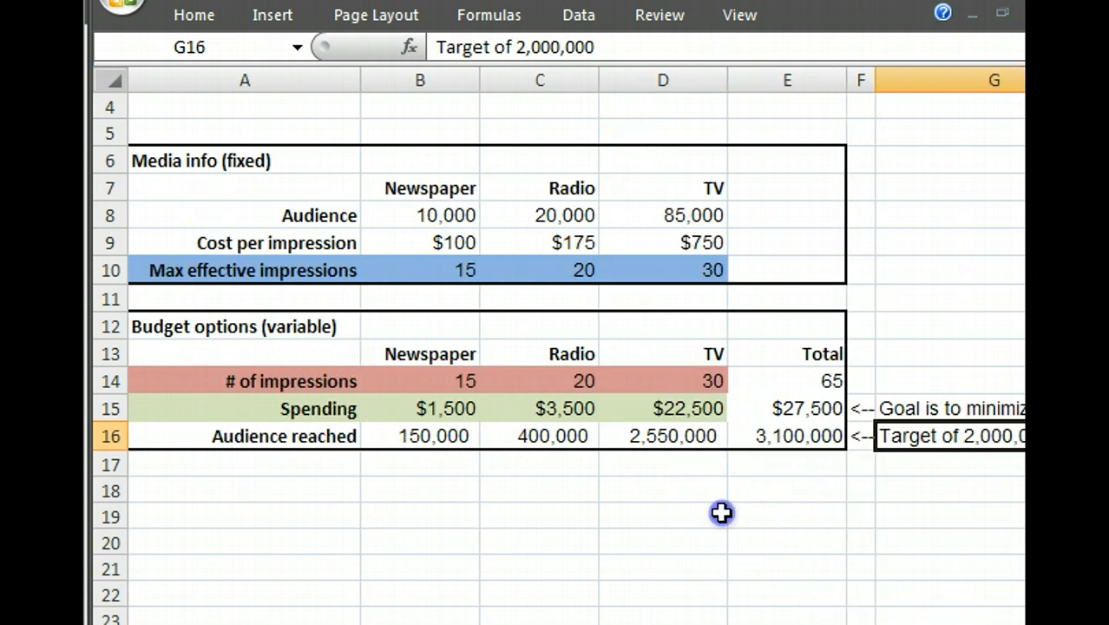
{"action": "left_click", "coordinate": [663, 516]}
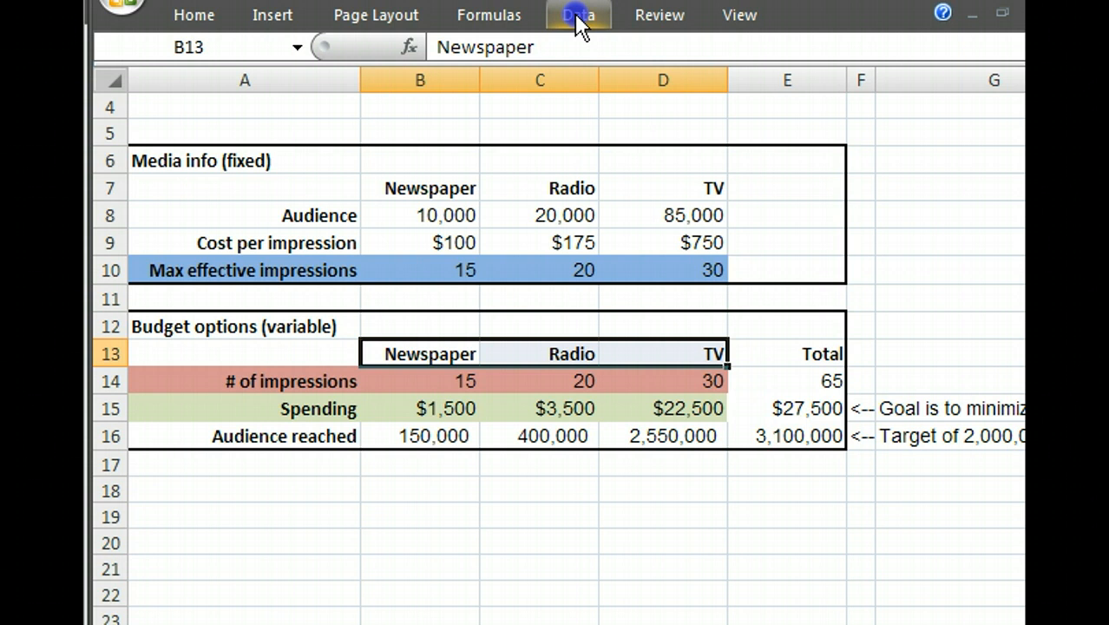
- Open Solver from the Data tab and set its target cell to total spending $E$15
{"action": "left_click", "coordinate": [578, 15]}
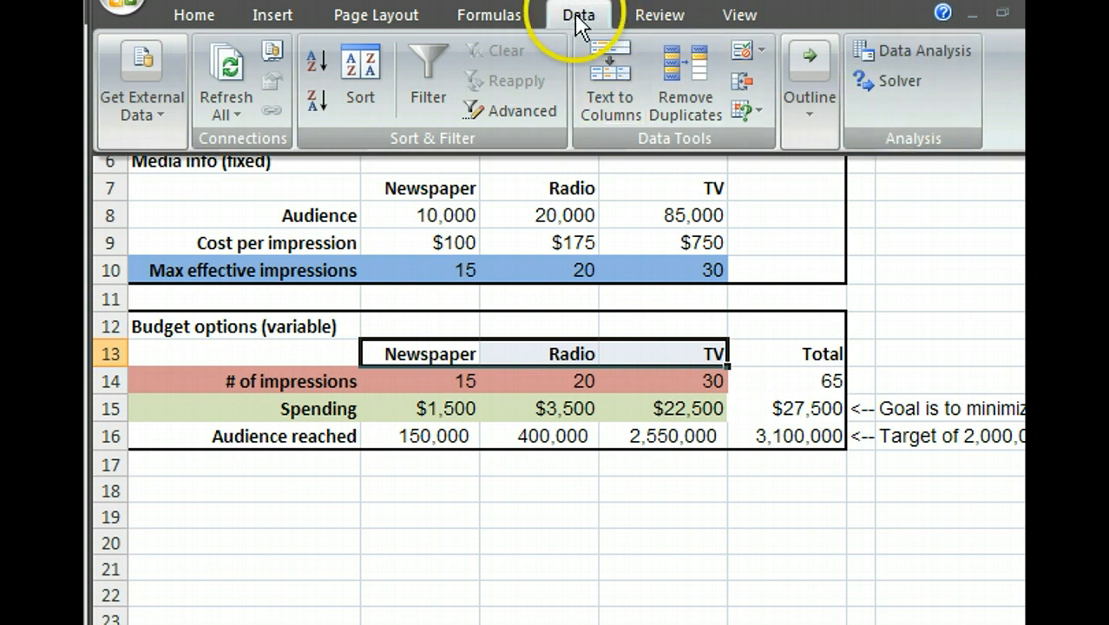
{"action": "left_click", "coordinate": [900, 80]}
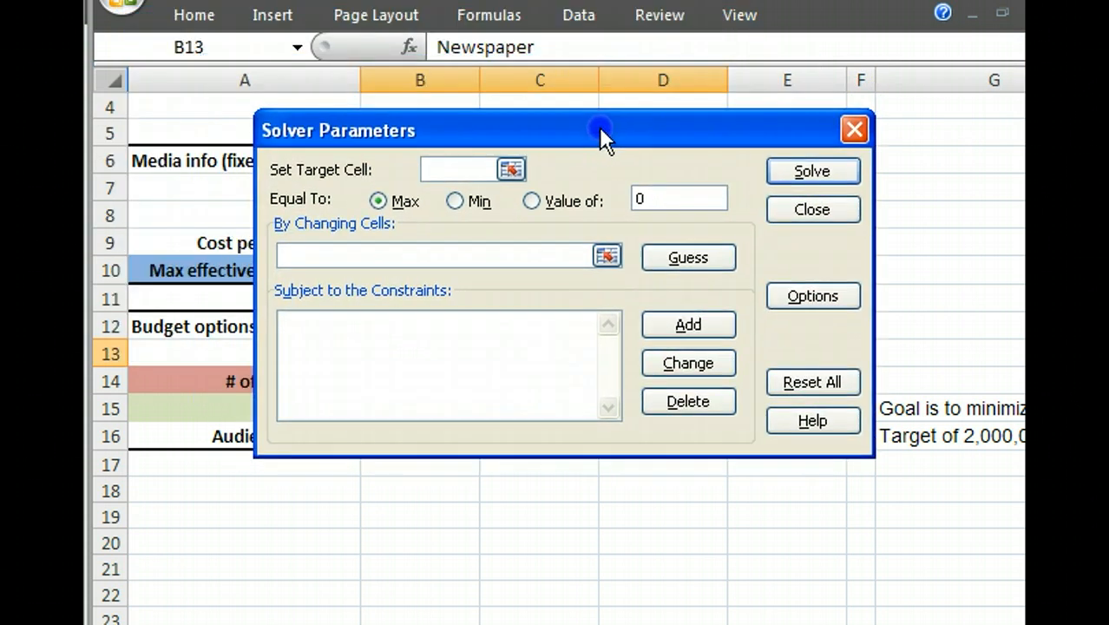
{"action": "mouse_move", "coordinate": [599, 125]}
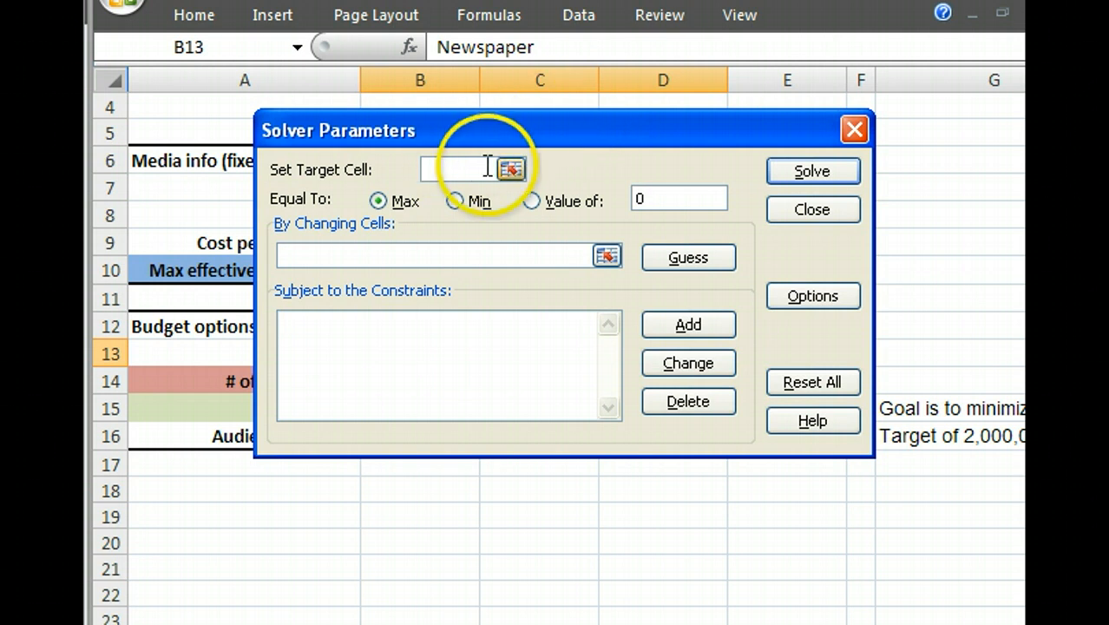
{"action": "left_click", "coordinate": [511, 169]}
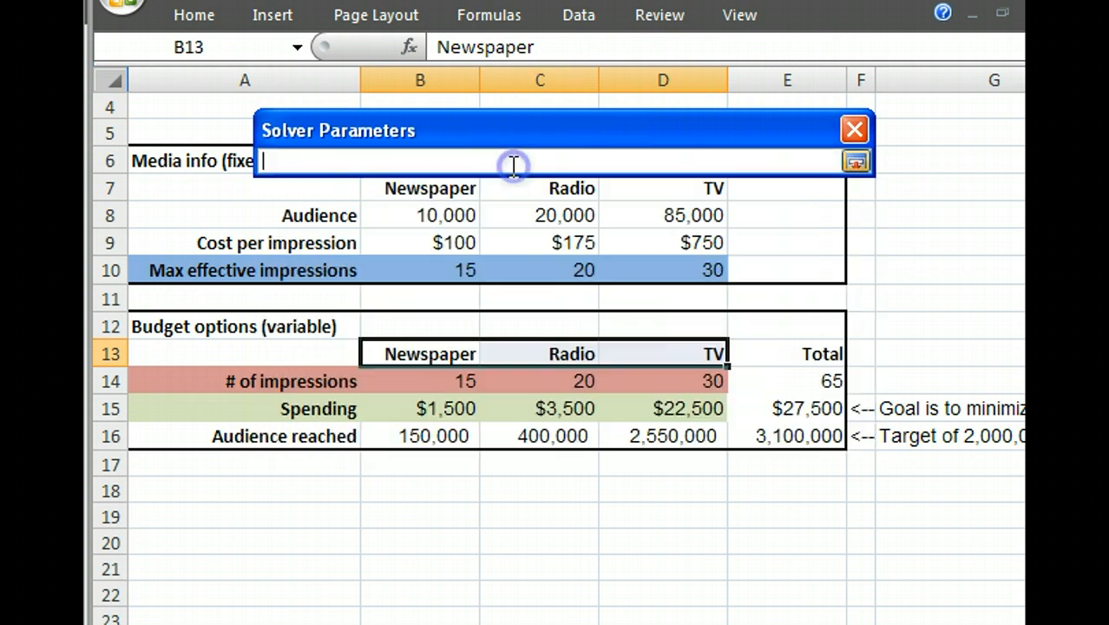
{"action": "left_click", "coordinate": [787, 408]}
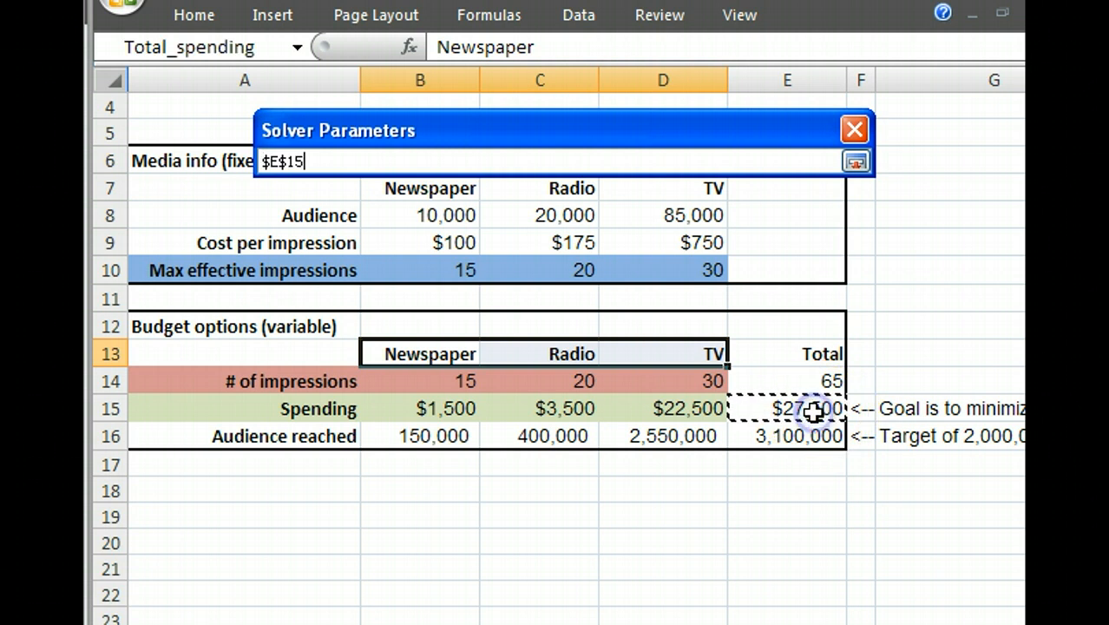
{"action": "left_click", "coordinate": [855, 161]}
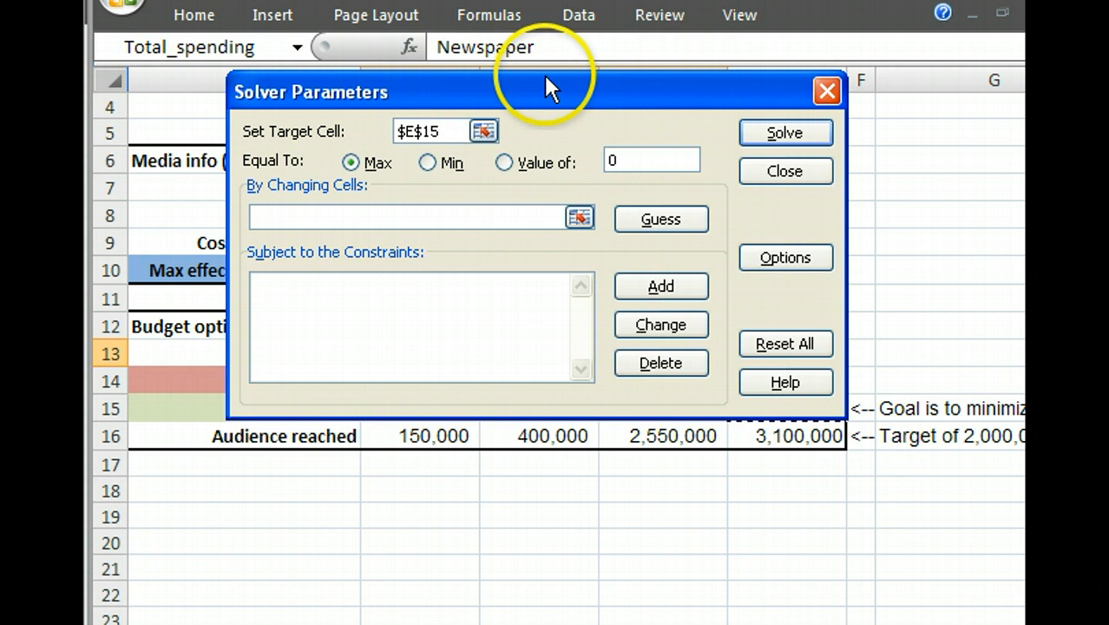
- Switch the Solver goal from Max to Min for the total spending target
{"action": "left_click", "coordinate": [426, 162]}
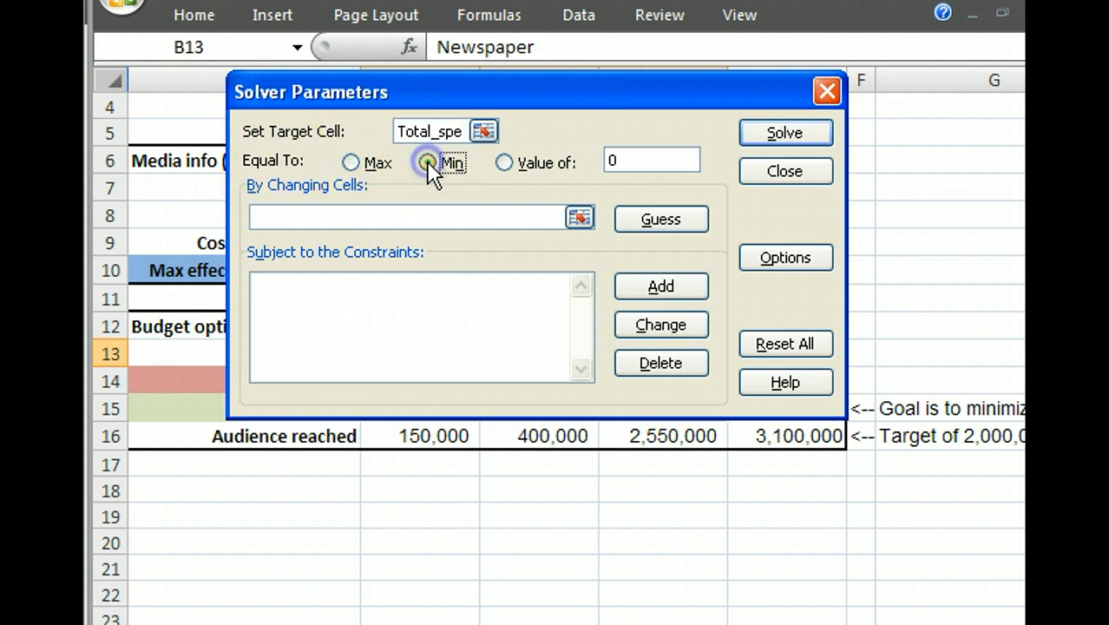
{"action": "left_click", "coordinate": [426, 162]}
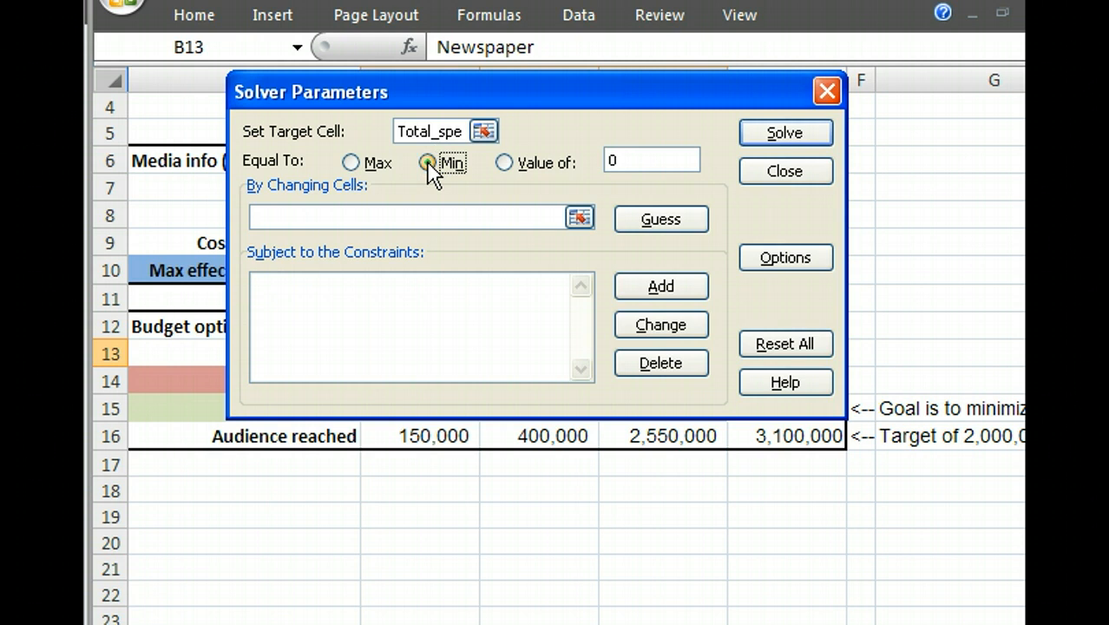
{"action": "left_click", "coordinate": [426, 163]}
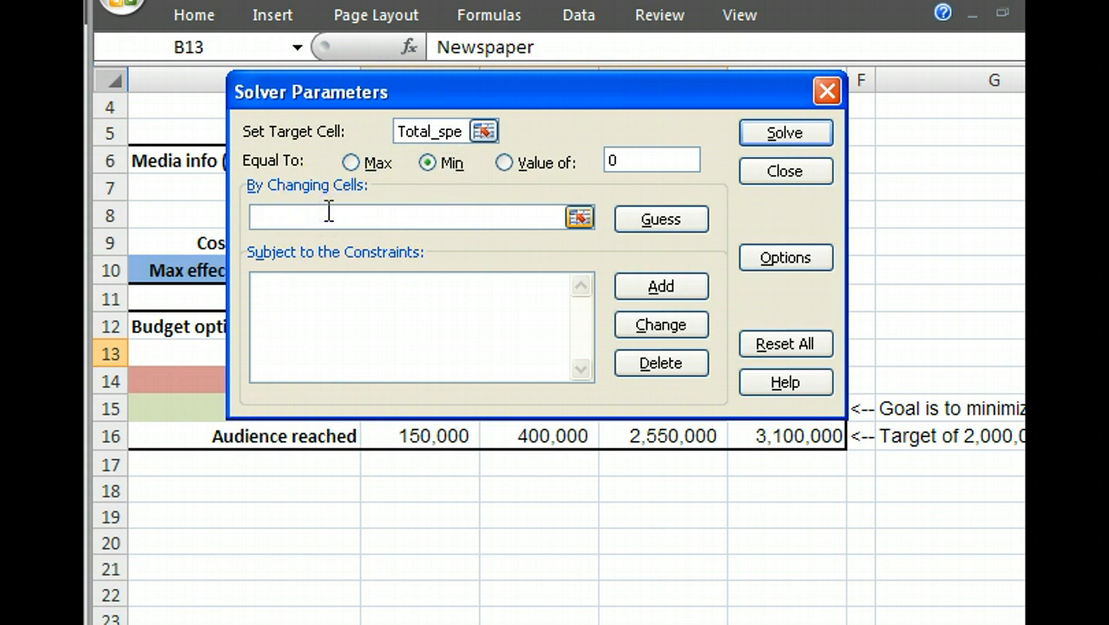
{"action": "left_click", "coordinate": [421, 216]}
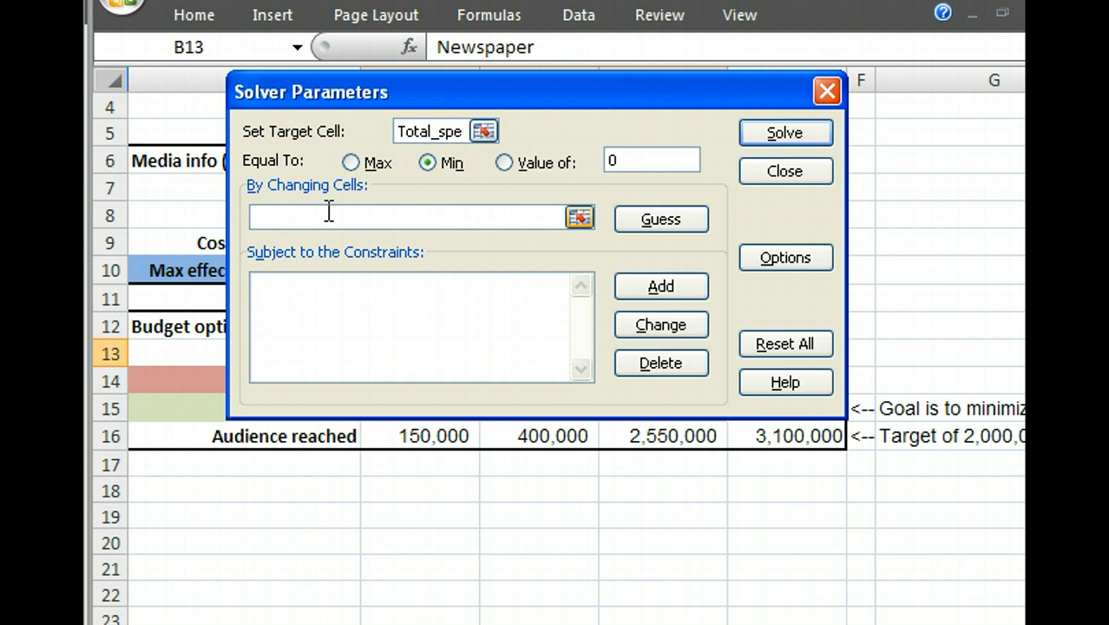
- Set the changing cells to the impression counts B14:D14 (Num_impressions)
{"action": "left_click", "coordinate": [417, 216]}
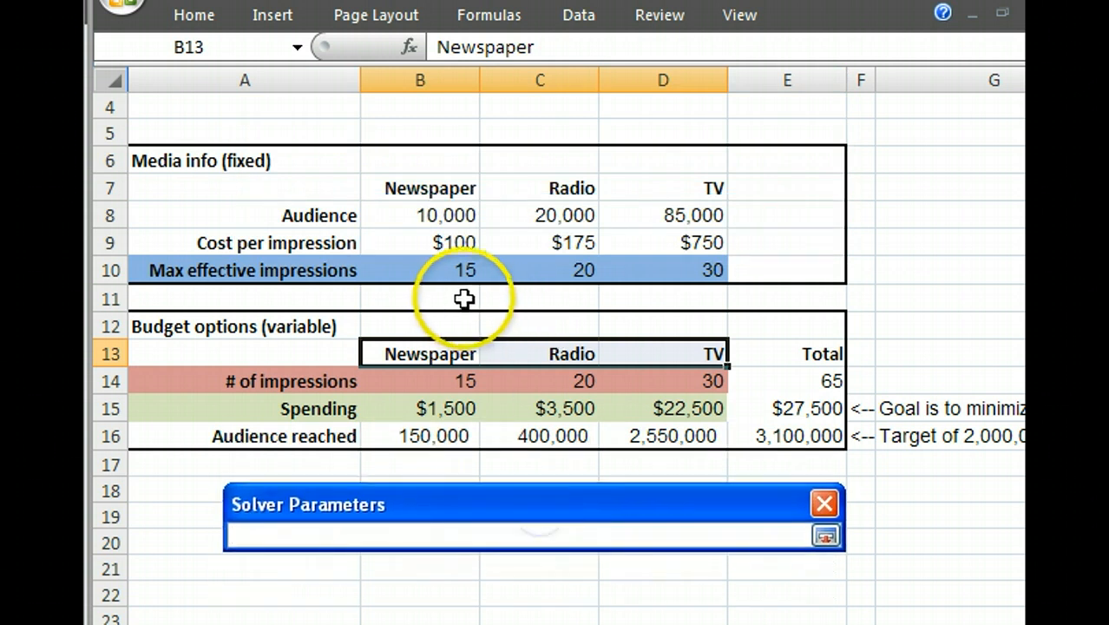
{"action": "mouse_move", "coordinate": [398, 243]}
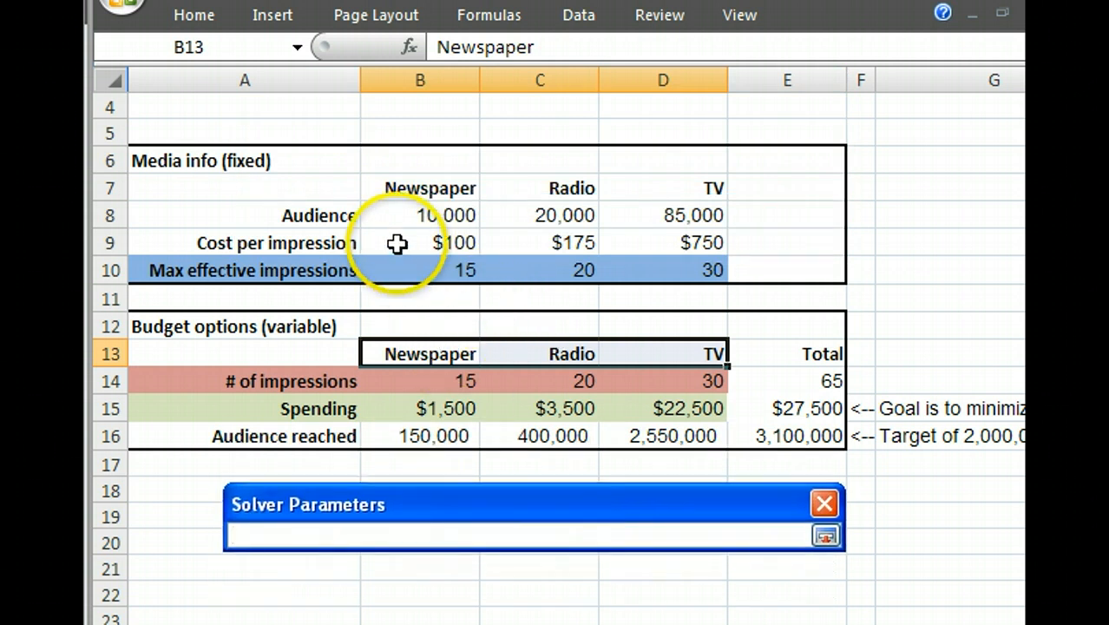
{"action": "left_click_drag", "start_coordinate": [421, 381], "coordinate": [711, 381]}
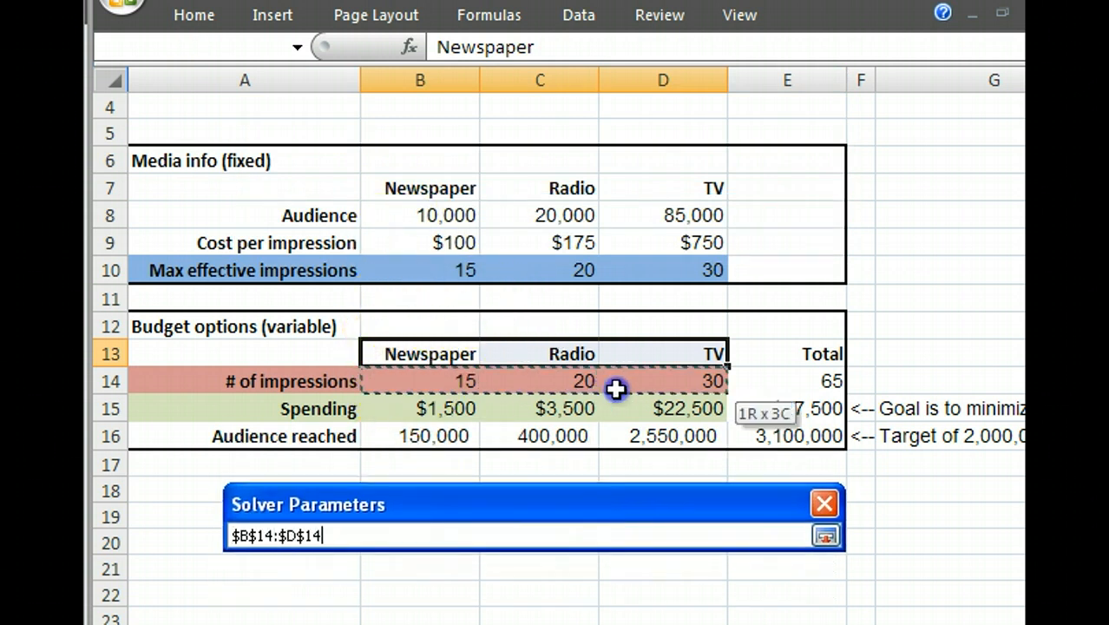
{"action": "left_click", "coordinate": [826, 534]}
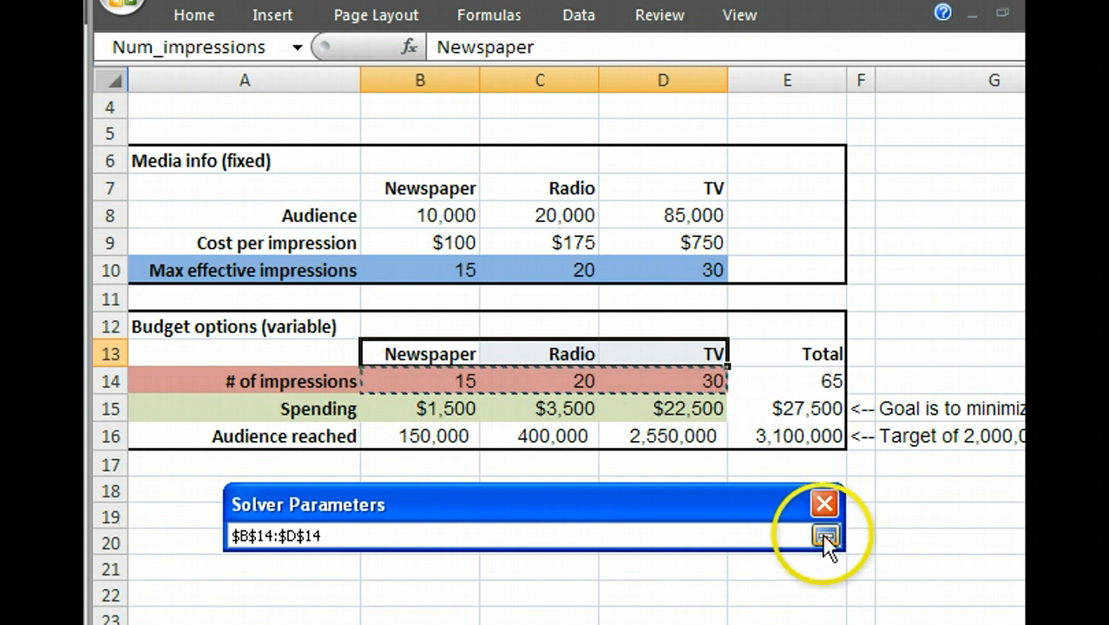
{"action": "left_click", "coordinate": [824, 534]}
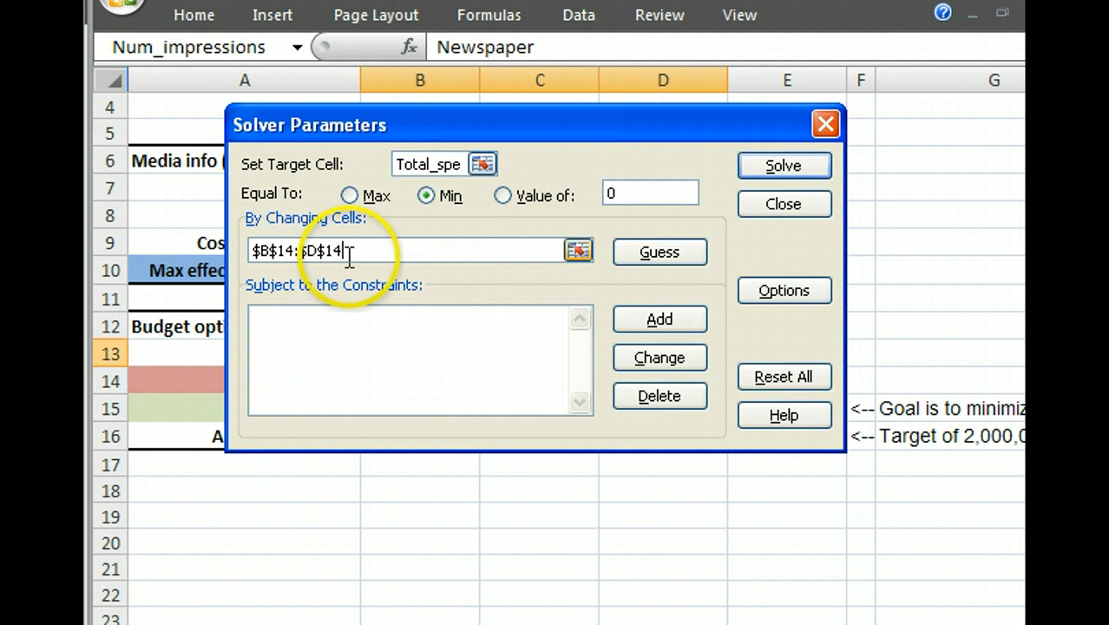
{"action": "left_click", "coordinate": [658, 252]}
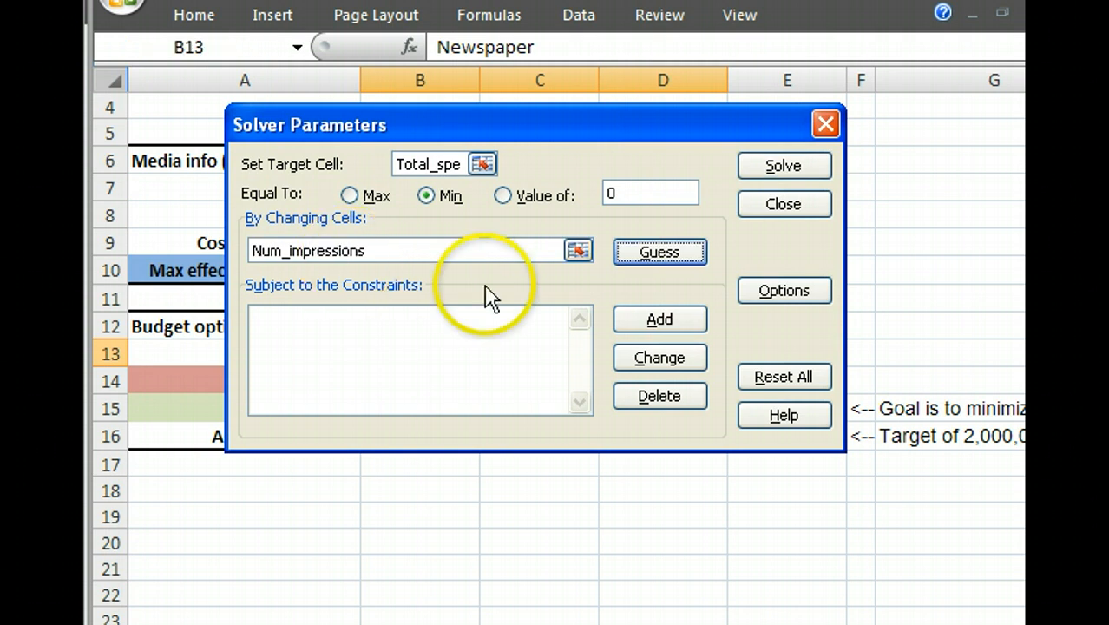
{"action": "mouse_move", "coordinate": [217, 265]}
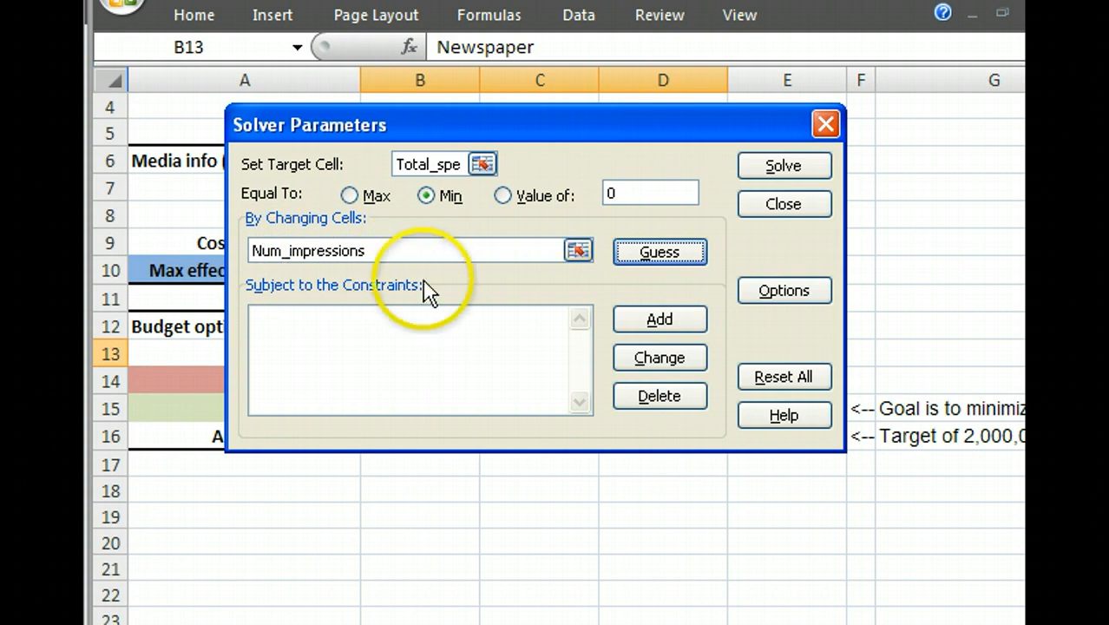
- Draft a constraint requiring total audience E16 to be >= 2000000
{"action": "left_click", "coordinate": [658, 318]}
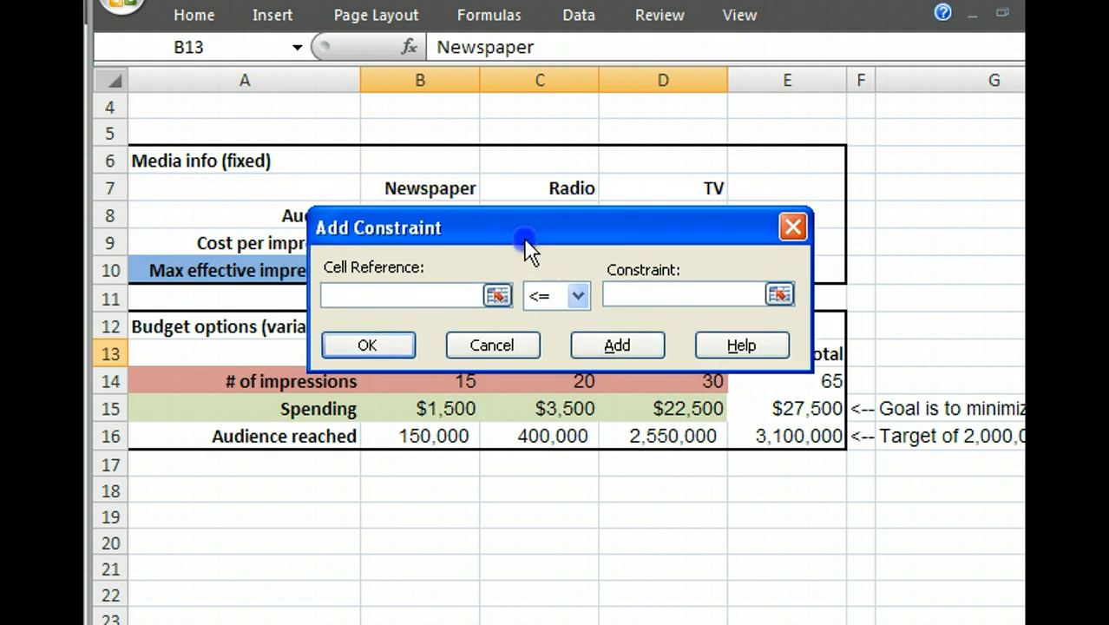
{"action": "mouse_move", "coordinate": [490, 295]}
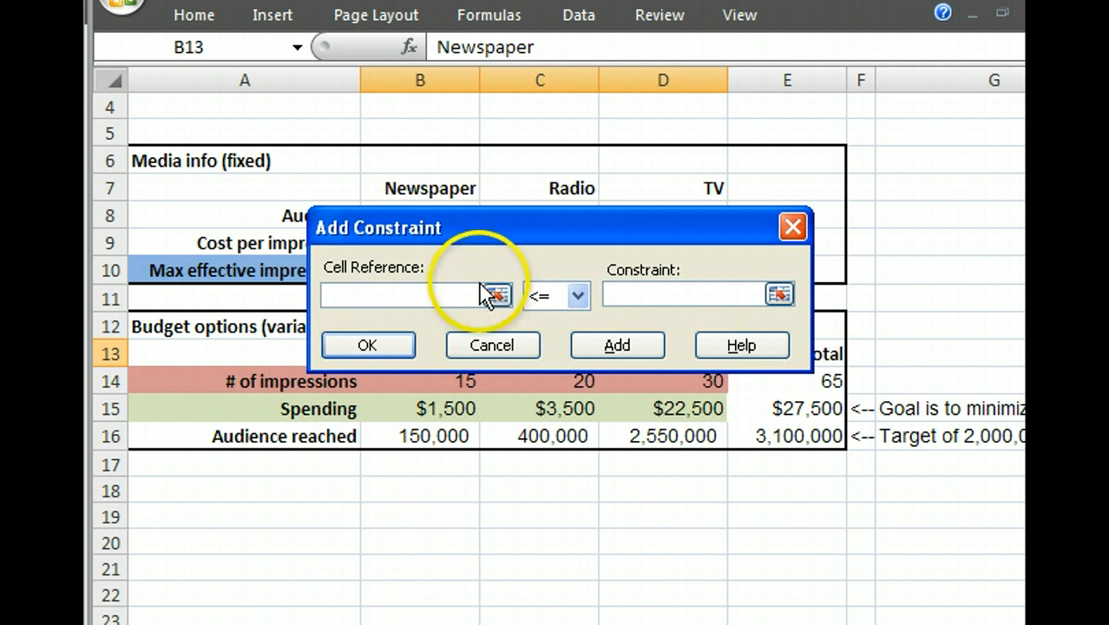
{"action": "left_click", "coordinate": [495, 294]}
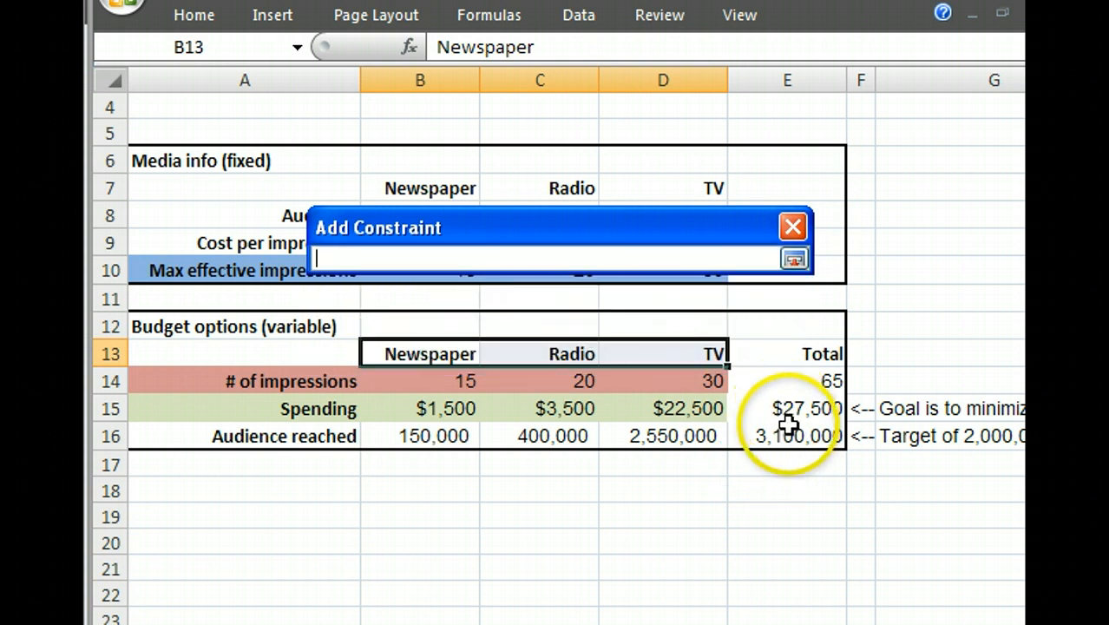
{"action": "left_click", "coordinate": [787, 436]}
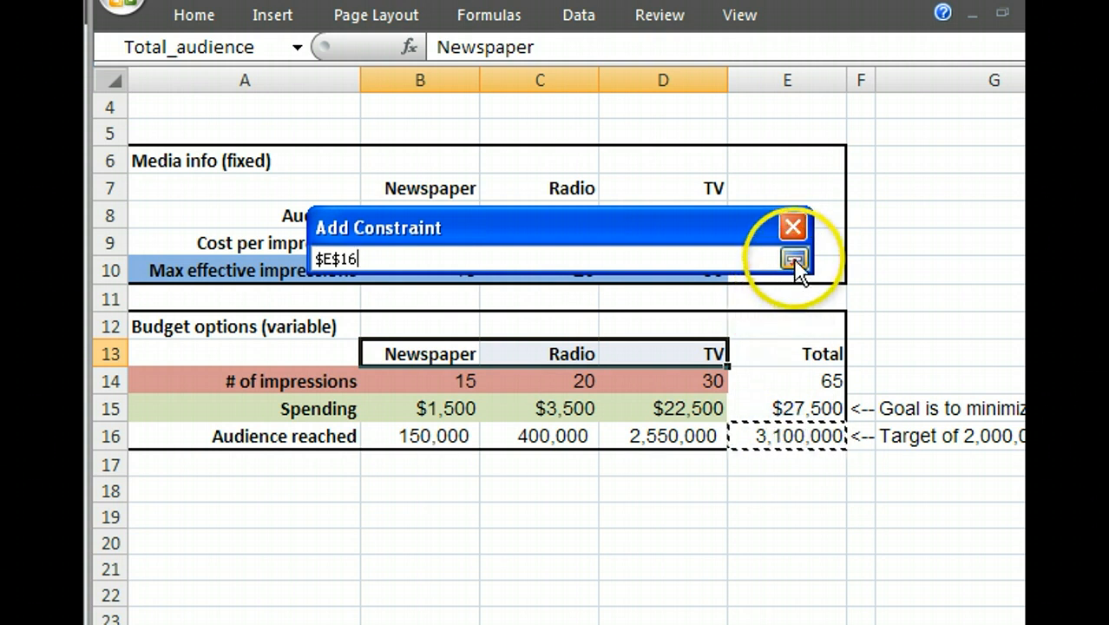
{"action": "left_click", "coordinate": [794, 259]}
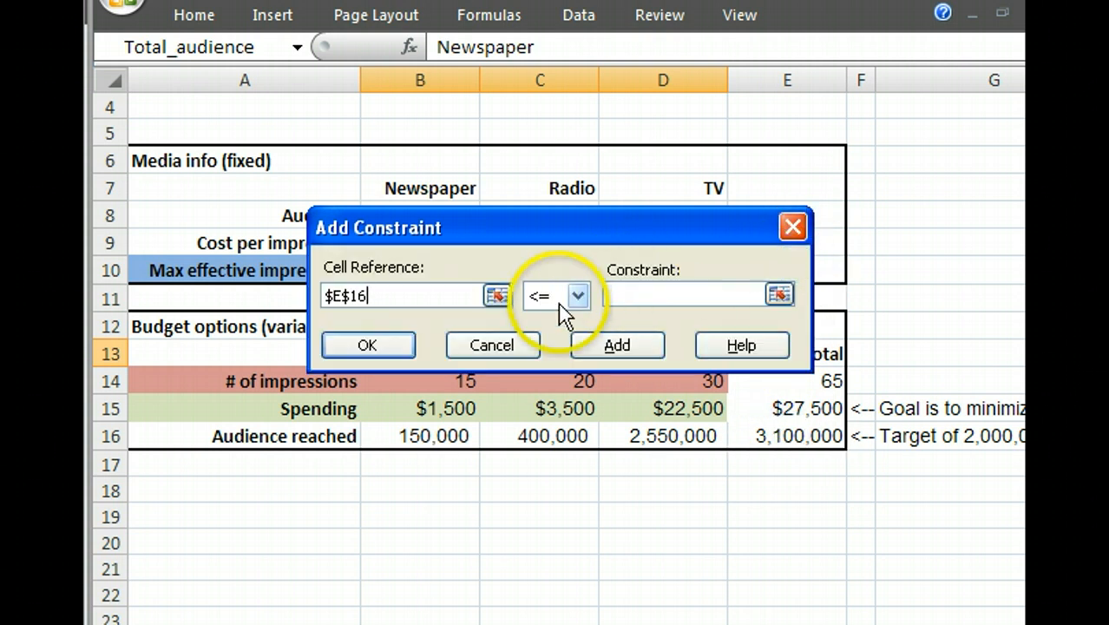
{"action": "left_click", "coordinate": [578, 295]}
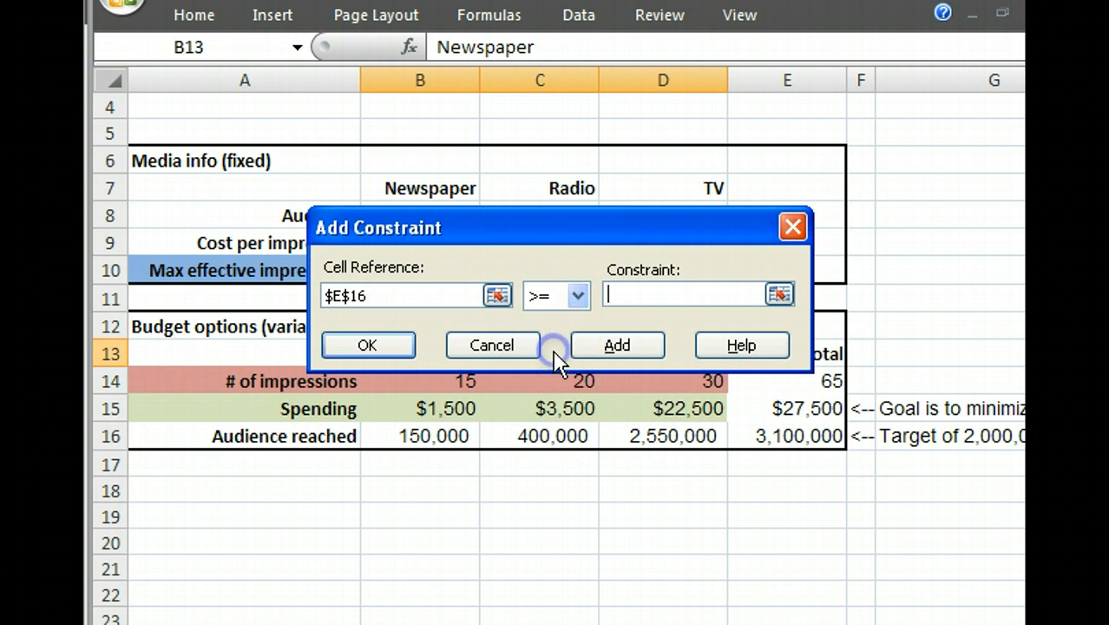
{"action": "type", "text": "2"}
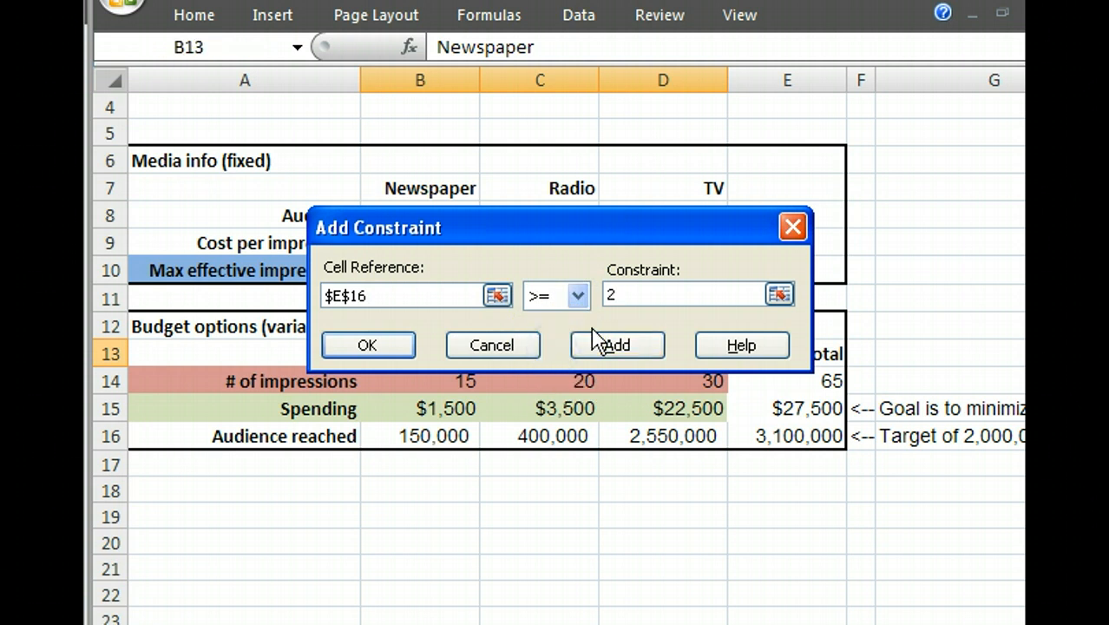
{"action": "type", "text": "000000"}
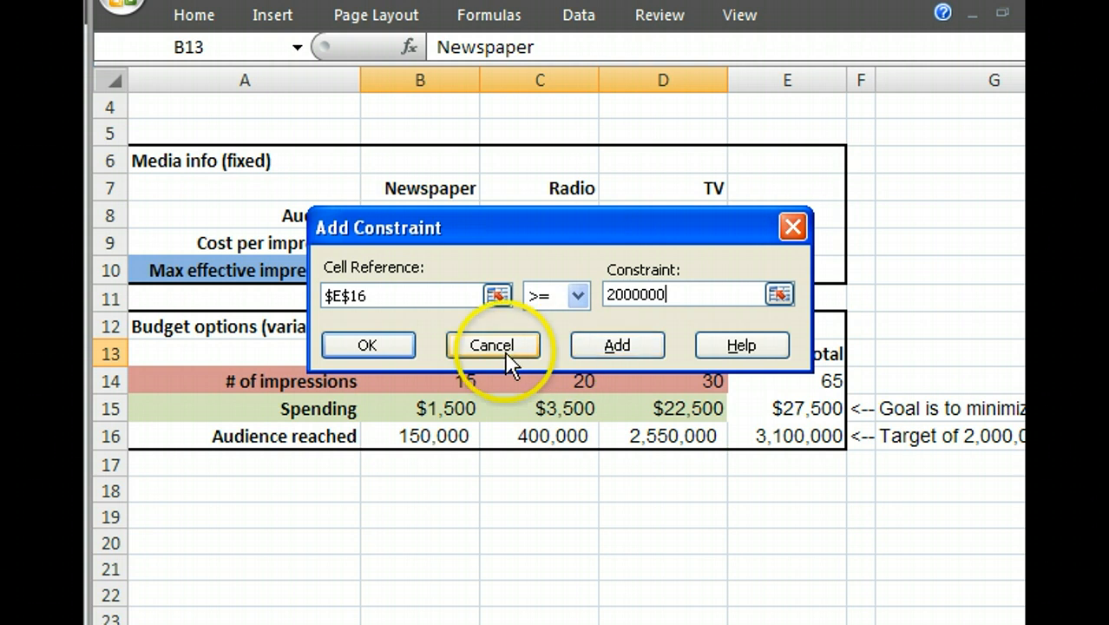
- Commit the audience constraint and add the impressions limit B14:D14 <= B10:D10
{"action": "left_click", "coordinate": [617, 344]}
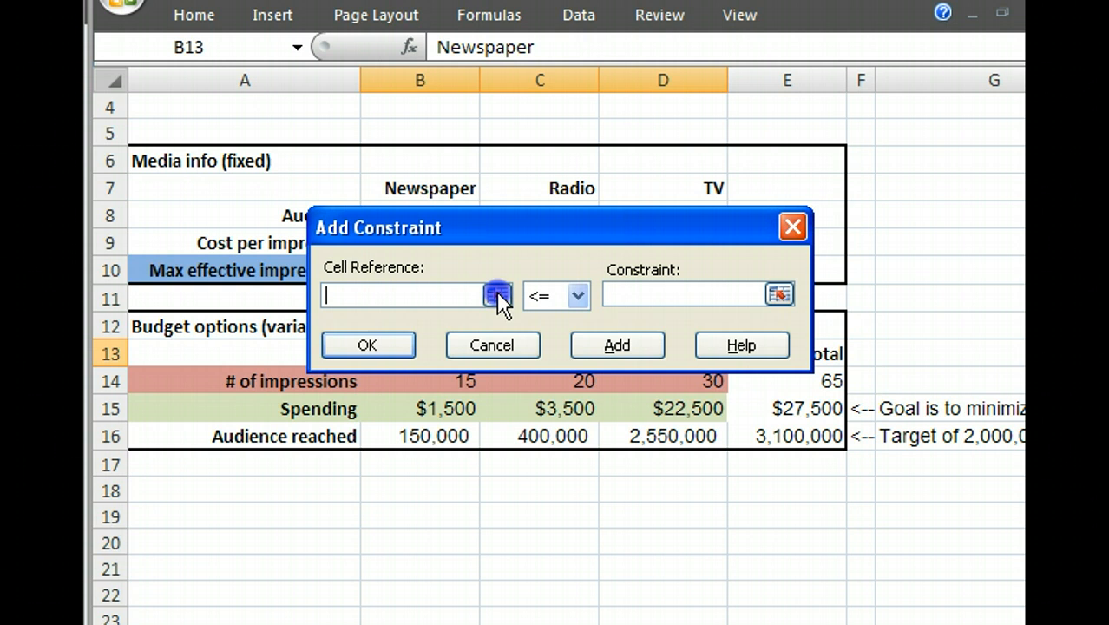
{"action": "left_click", "coordinate": [497, 294]}
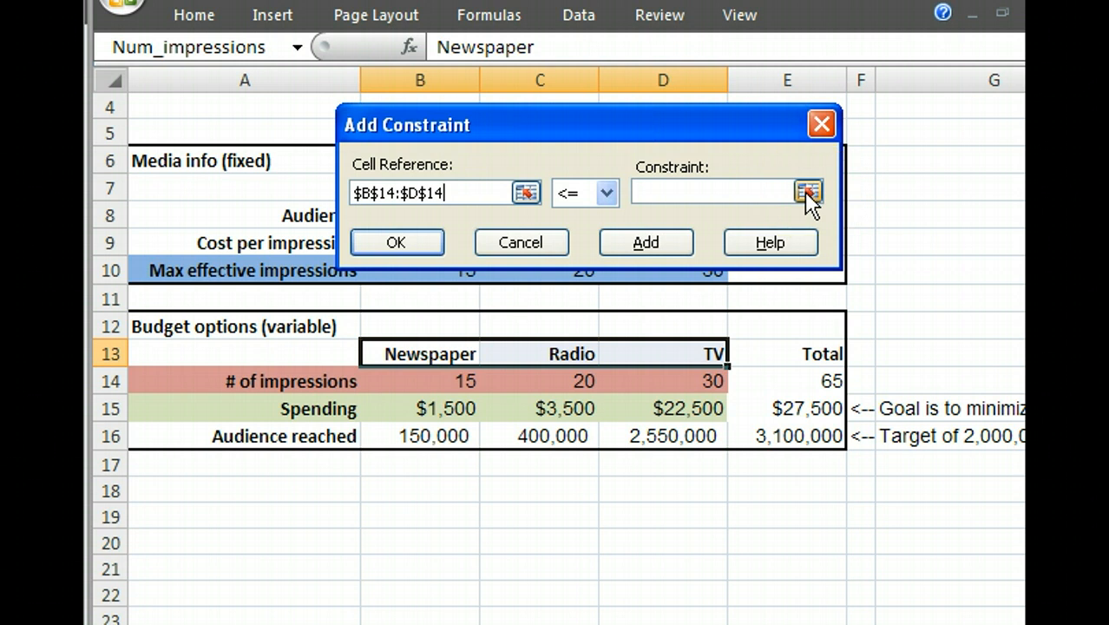
{"action": "left_click", "coordinate": [808, 191]}
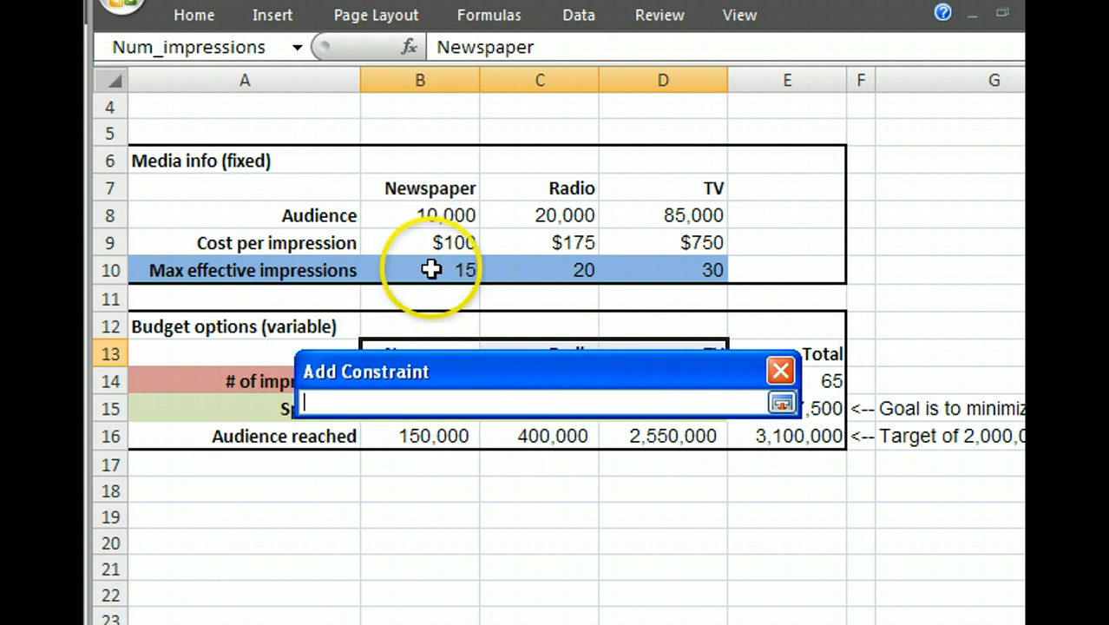
{"action": "left_click_drag", "start_coordinate": [430, 270], "coordinate": [650, 270]}
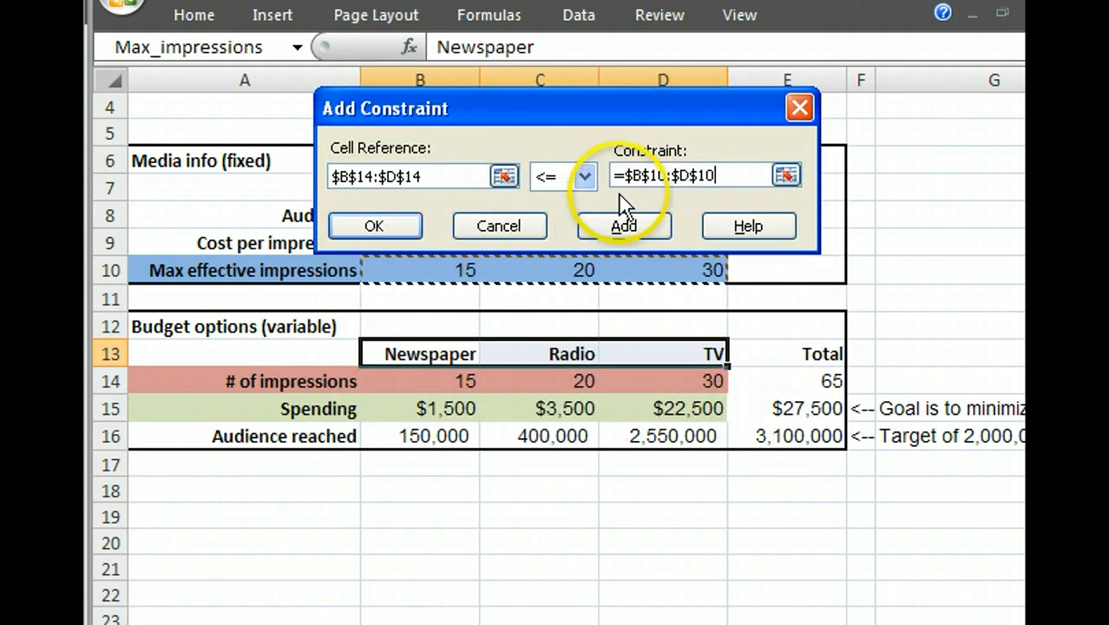
{"action": "mouse_move", "coordinate": [364, 213]}
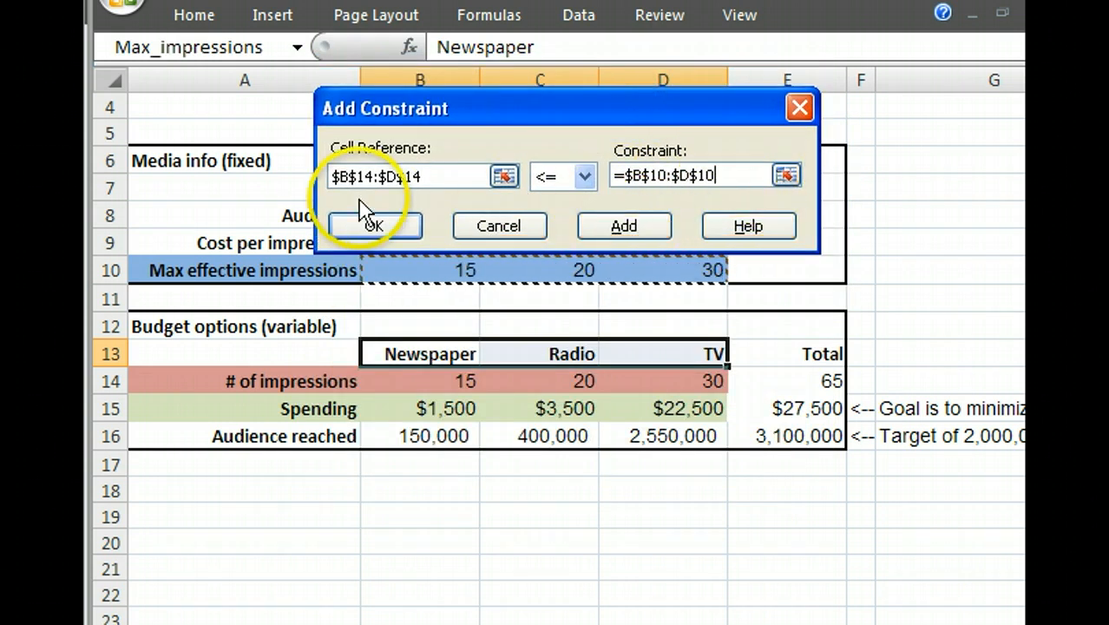
{"action": "left_click", "coordinate": [623, 226]}
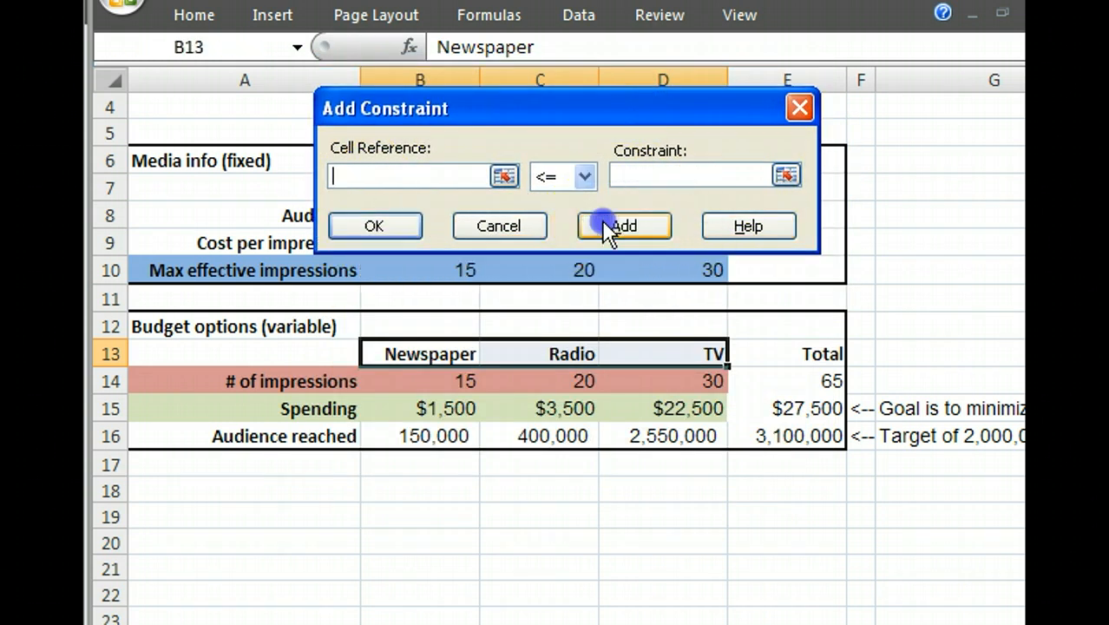
- Add an int constraint on impression counts B14:D14 and return to Solver Parameters
{"action": "left_click", "coordinate": [623, 226]}
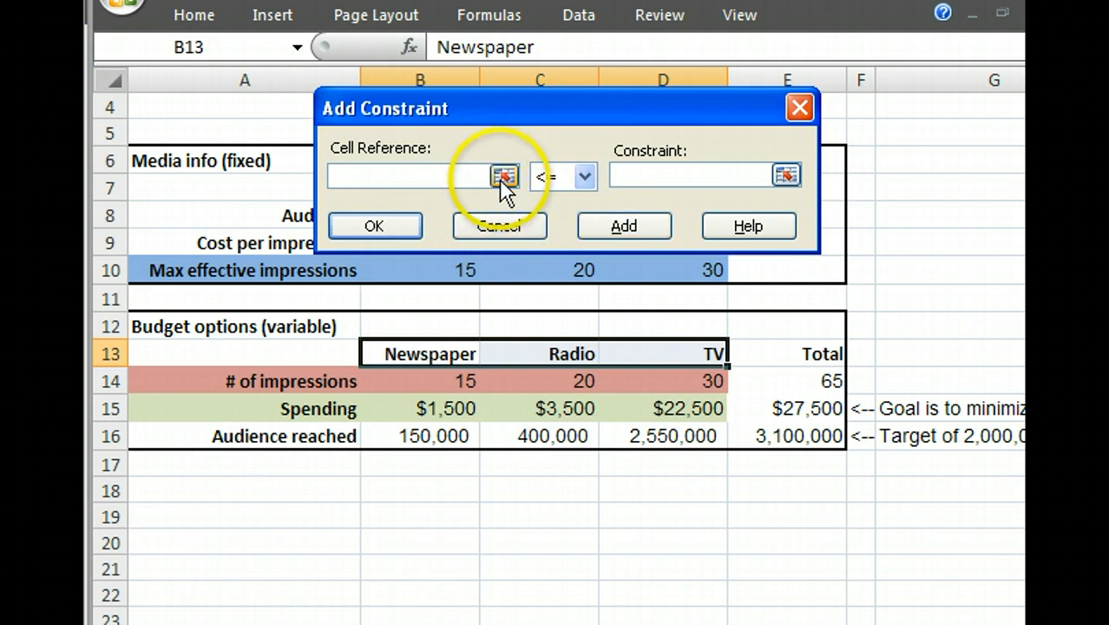
{"action": "left_click", "coordinate": [504, 176]}
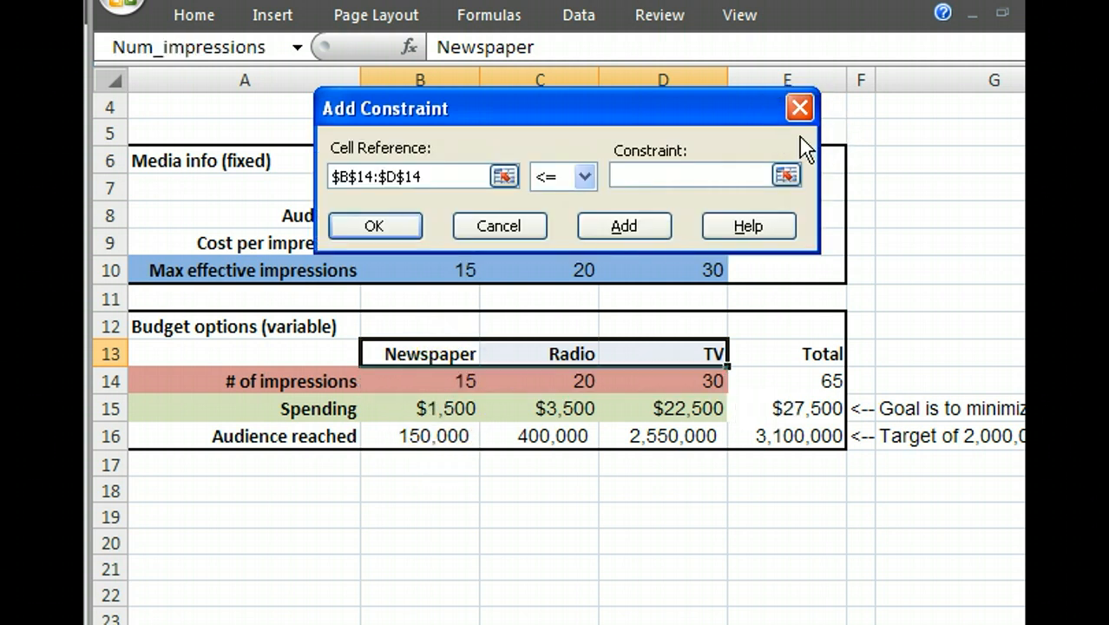
{"action": "left_click", "coordinate": [584, 176]}
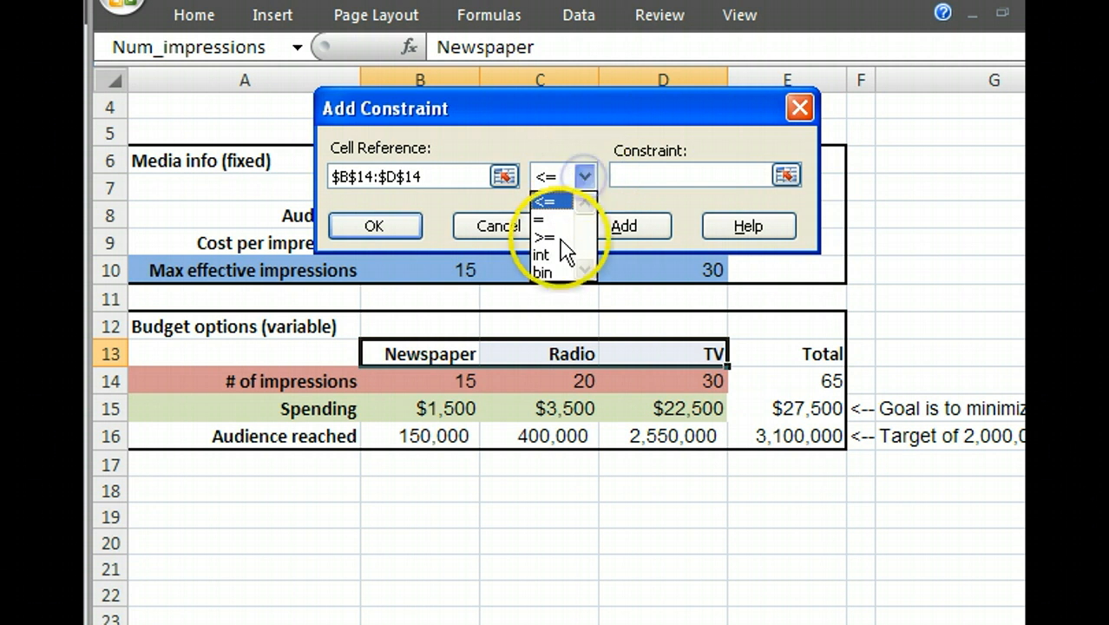
{"action": "left_click", "coordinate": [540, 254]}
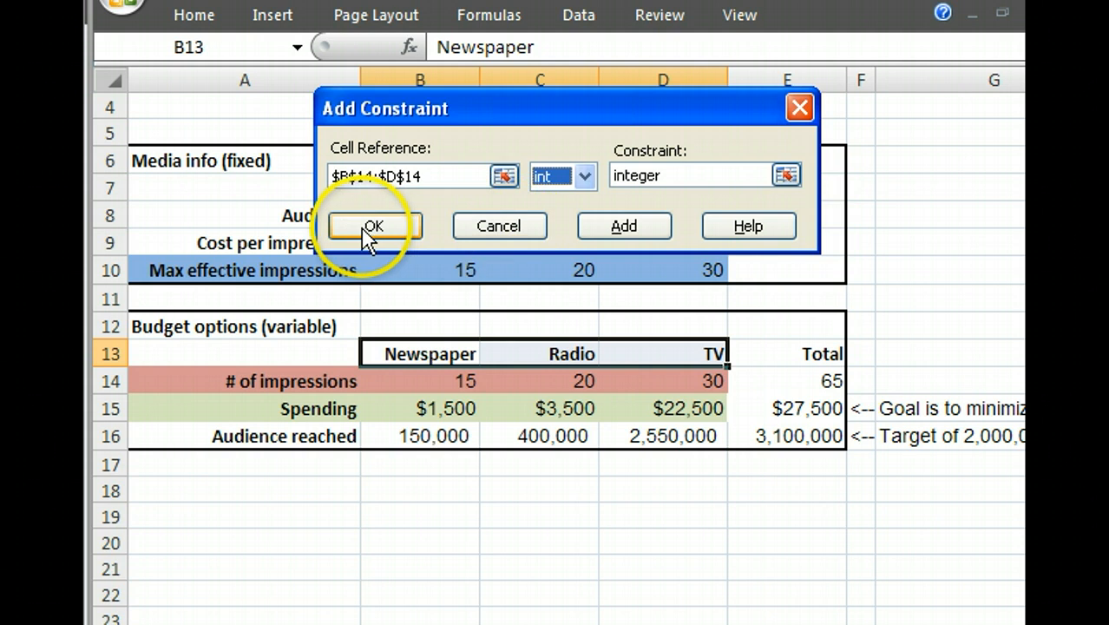
{"action": "left_click", "coordinate": [374, 226]}
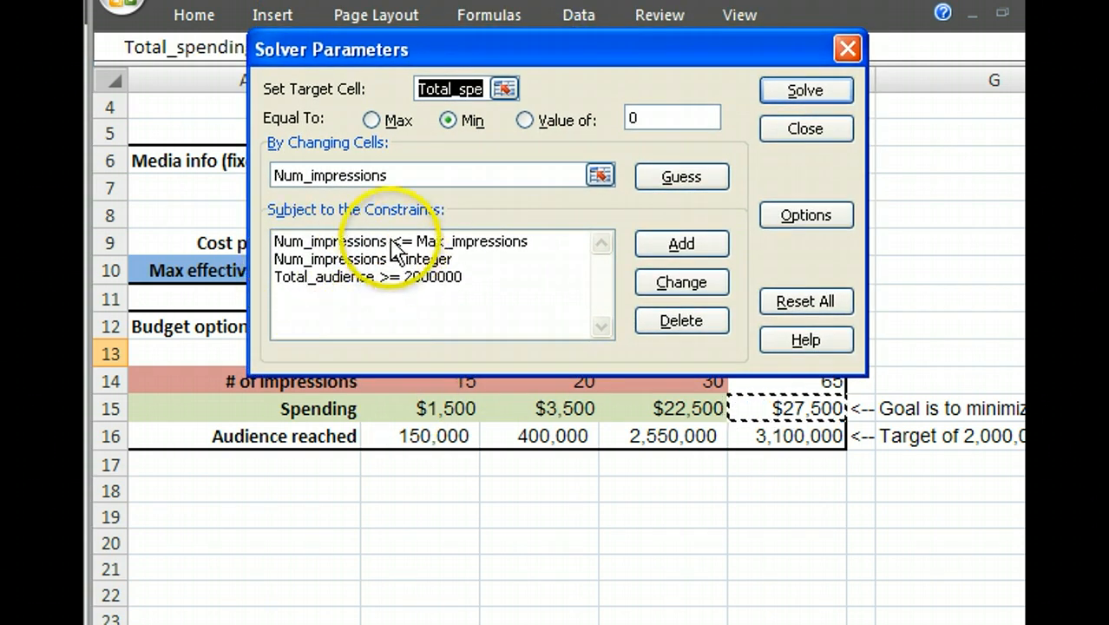
{"action": "mouse_move", "coordinate": [477, 258]}
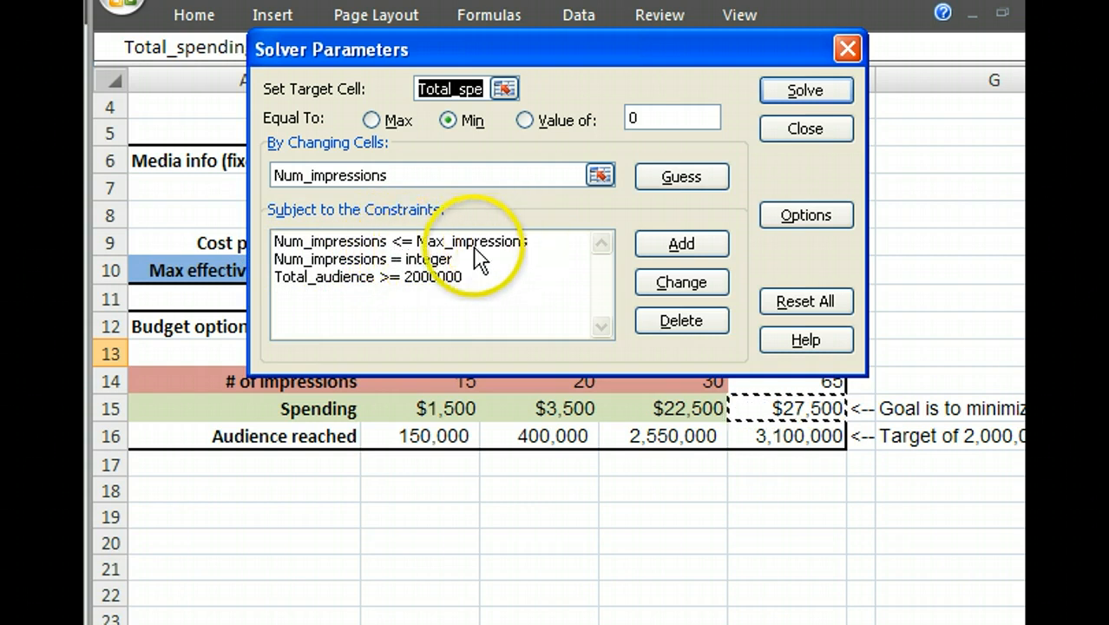
{"action": "mouse_move", "coordinate": [443, 276]}
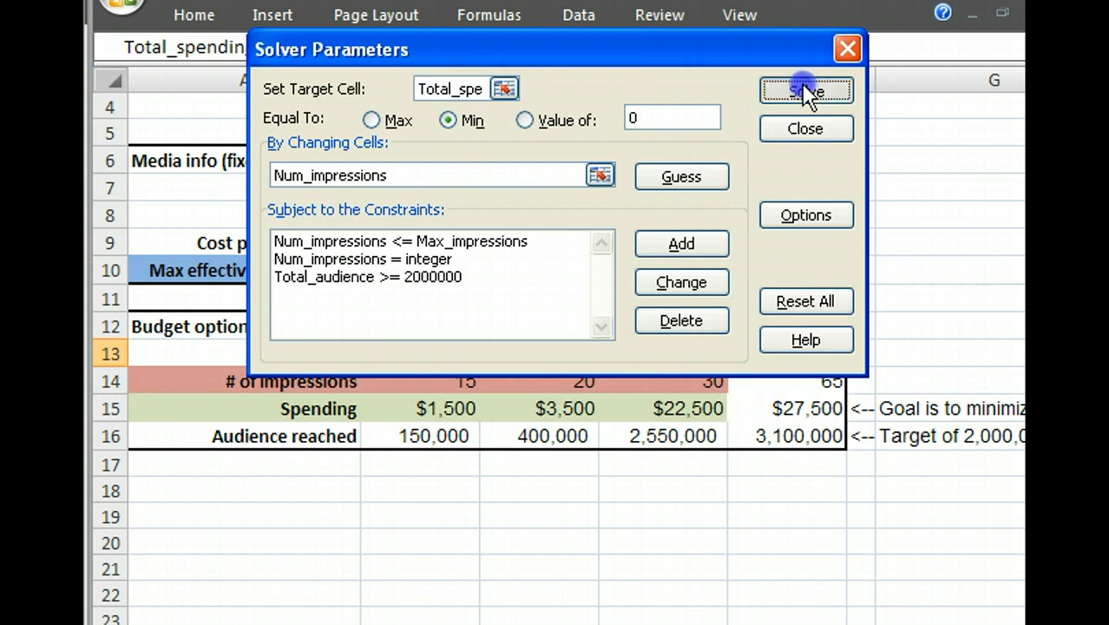
{"action": "left_click", "coordinate": [805, 90]}
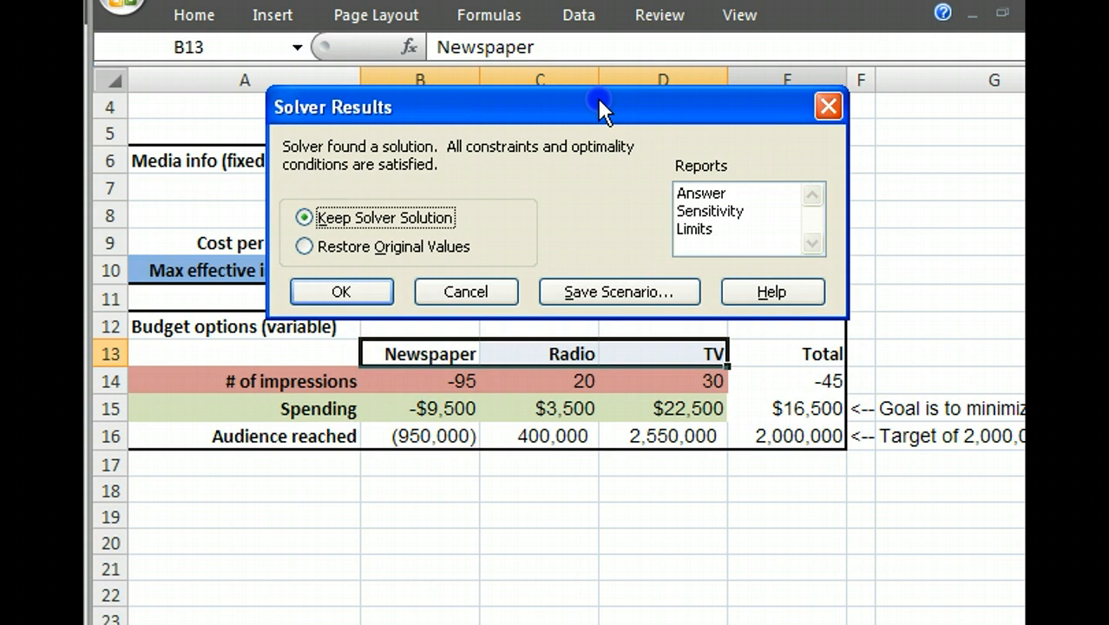
{"action": "left_click", "coordinate": [341, 291]}
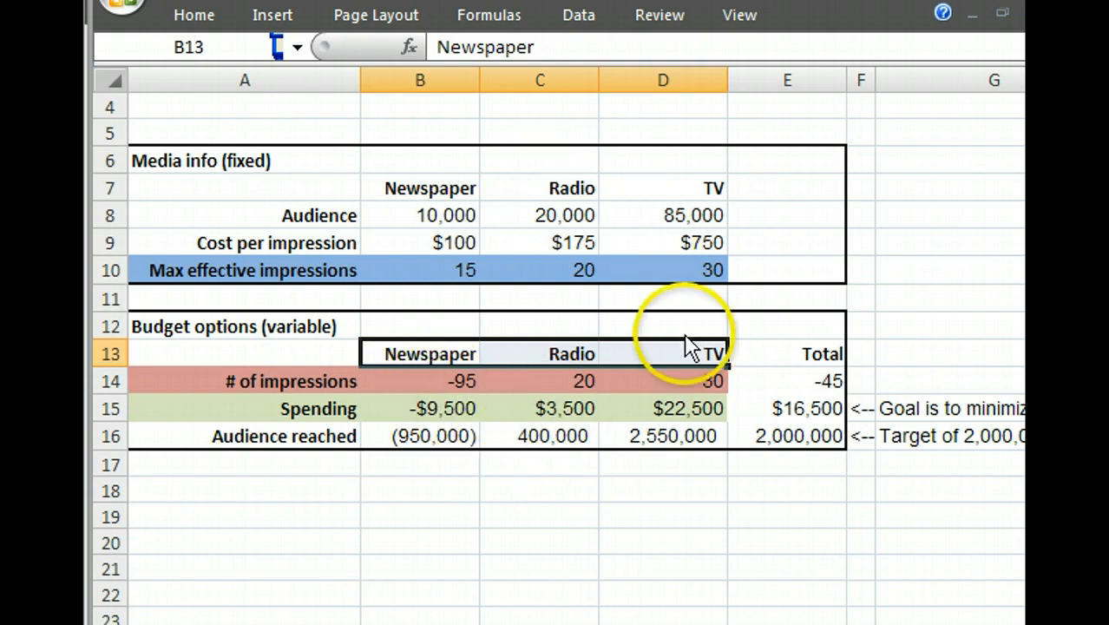
{"action": "mouse_move", "coordinate": [753, 329]}
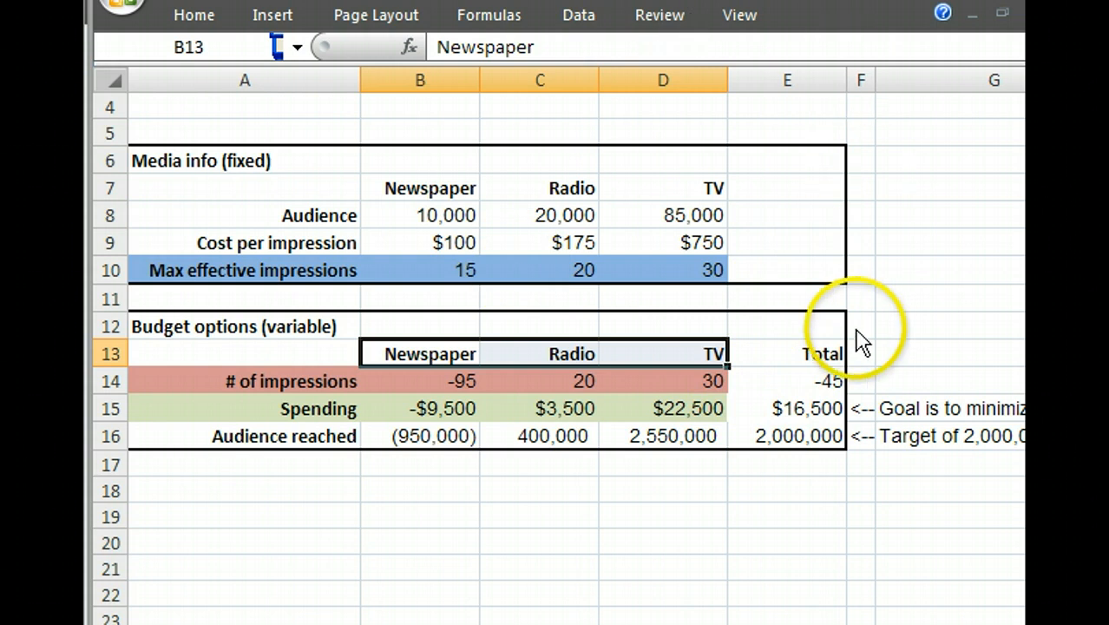
{"action": "mouse_move", "coordinate": [446, 425]}
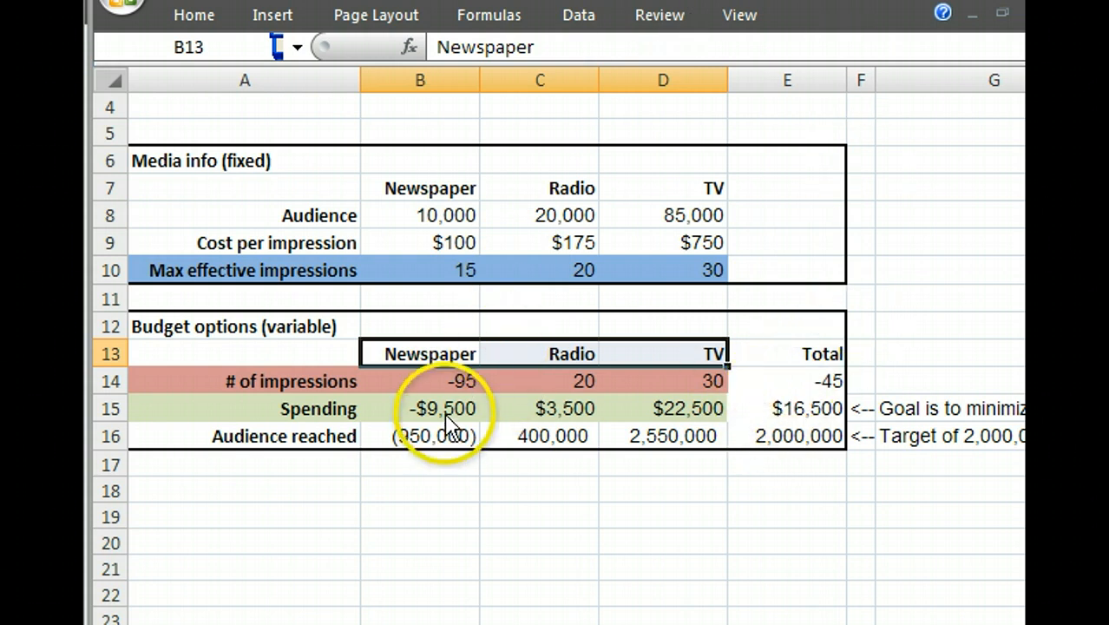
{"action": "mouse_move", "coordinate": [534, 316]}
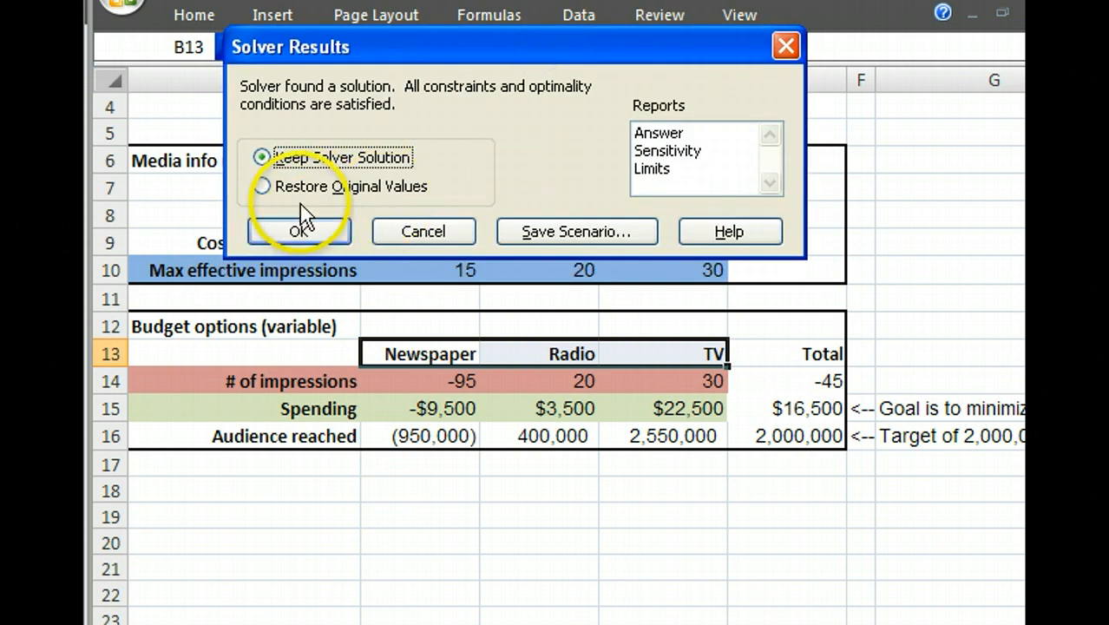
- Restore original values so impressions revert to 15, 20 and 30
{"action": "left_click", "coordinate": [261, 186]}
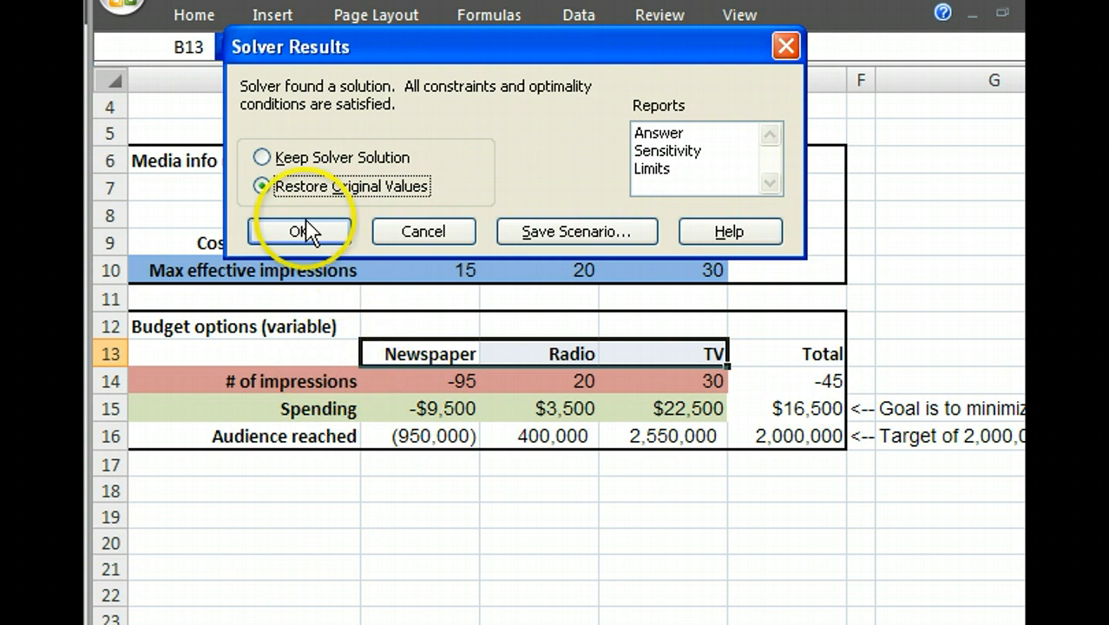
{"action": "left_click", "coordinate": [301, 231]}
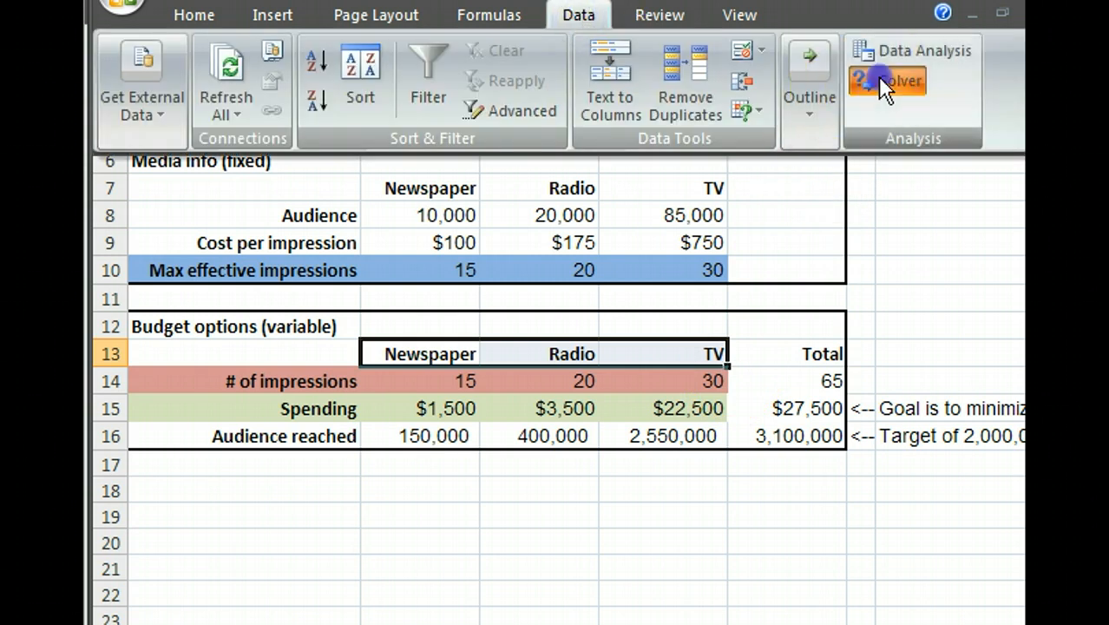
- Turn on Assume Non-Negative in the Solver options
{"action": "left_click", "coordinate": [887, 81]}
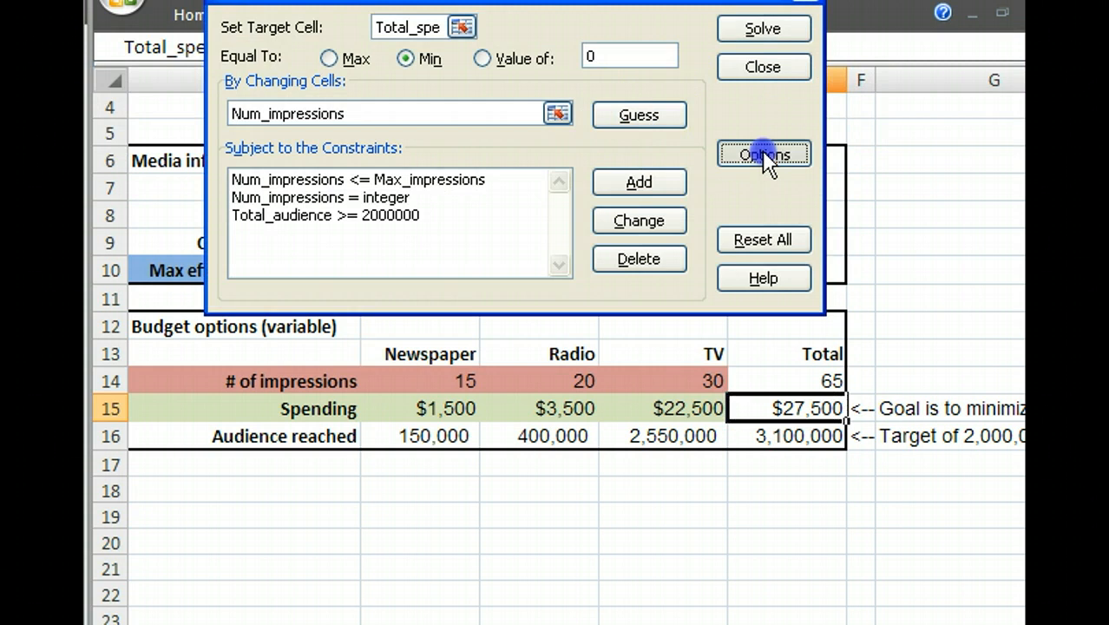
{"action": "left_click", "coordinate": [762, 154]}
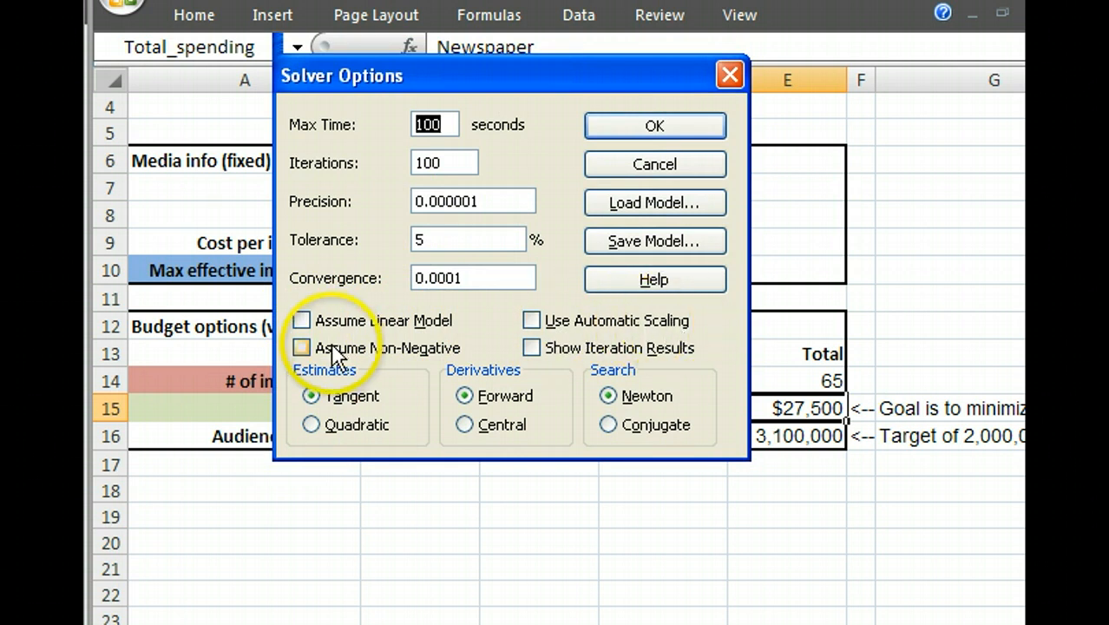
{"action": "left_click", "coordinate": [302, 347]}
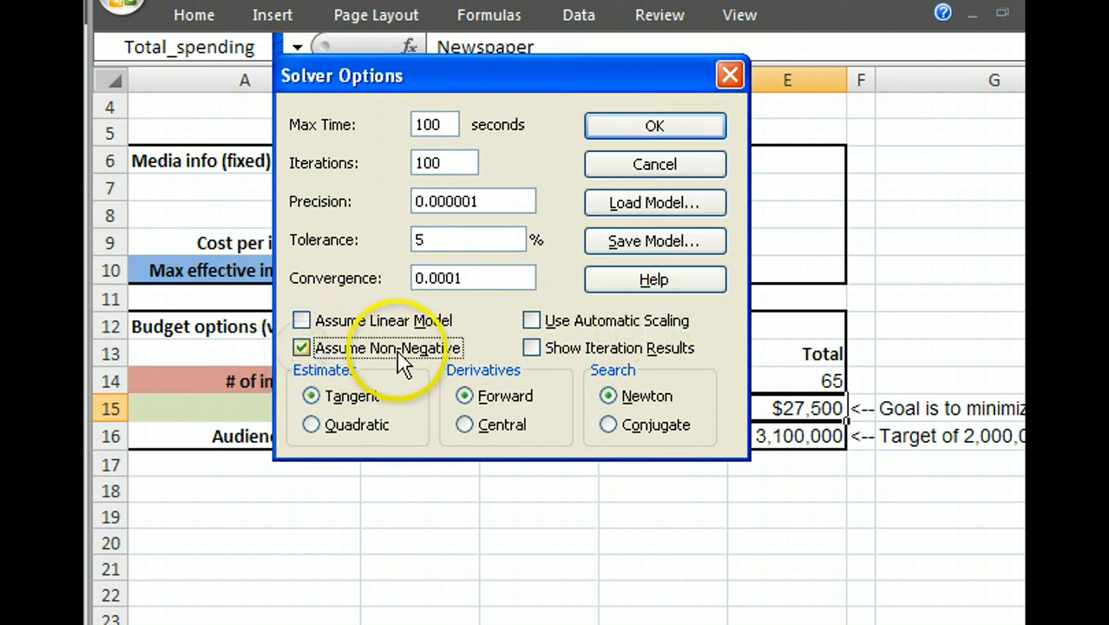
{"action": "mouse_move", "coordinate": [646, 143]}
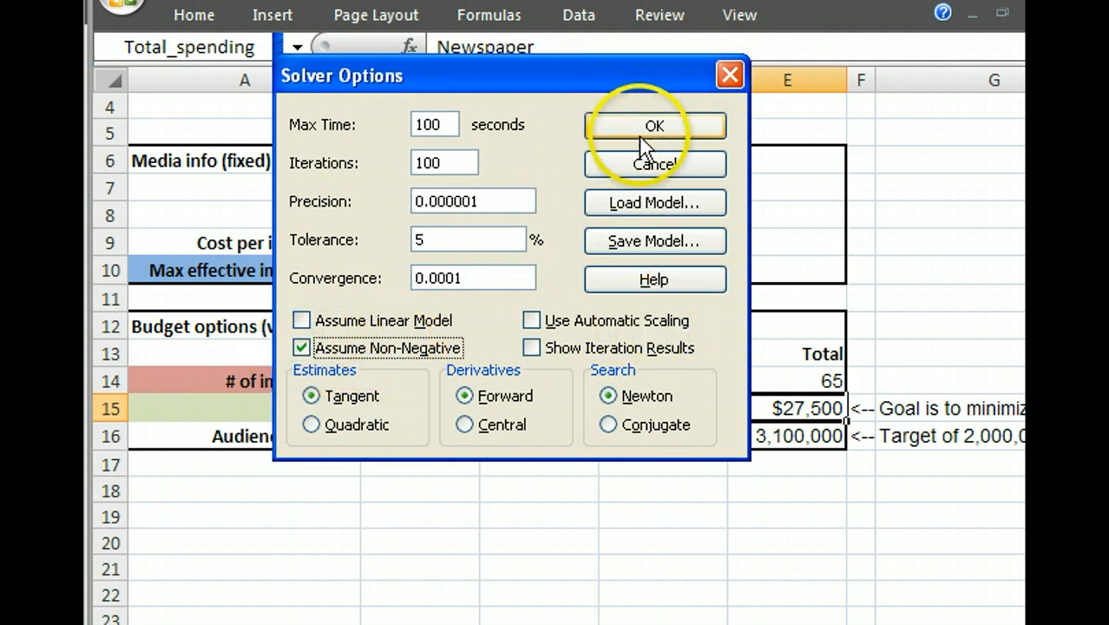
{"action": "left_click", "coordinate": [653, 125]}
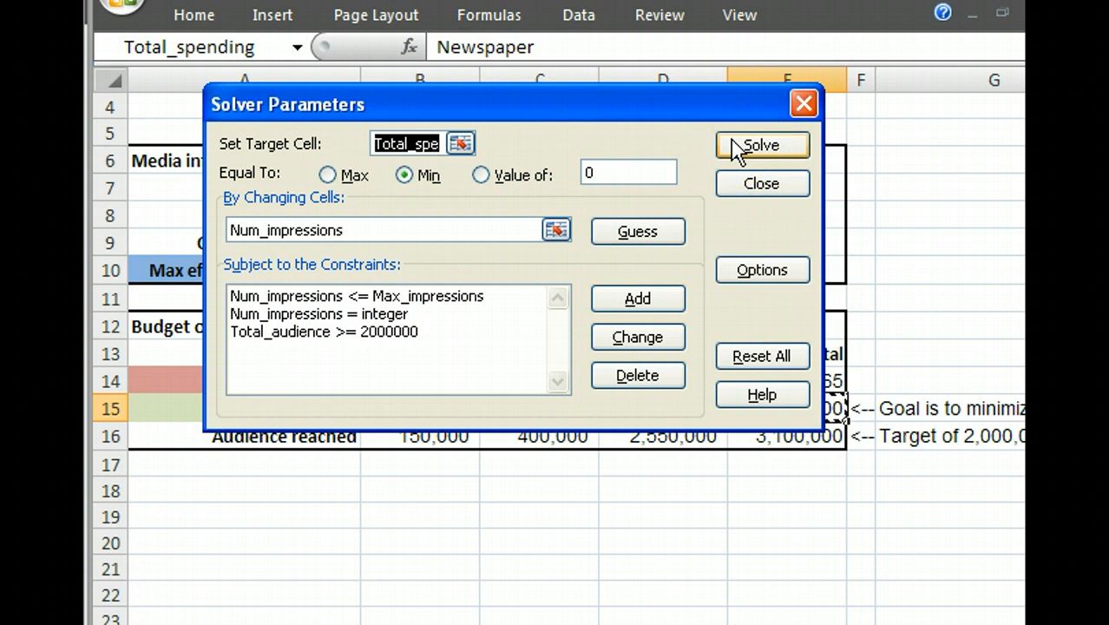
- Solve and keep the result: impressions 7, 20, 18 with $17,700 spending
{"action": "left_click", "coordinate": [762, 145]}
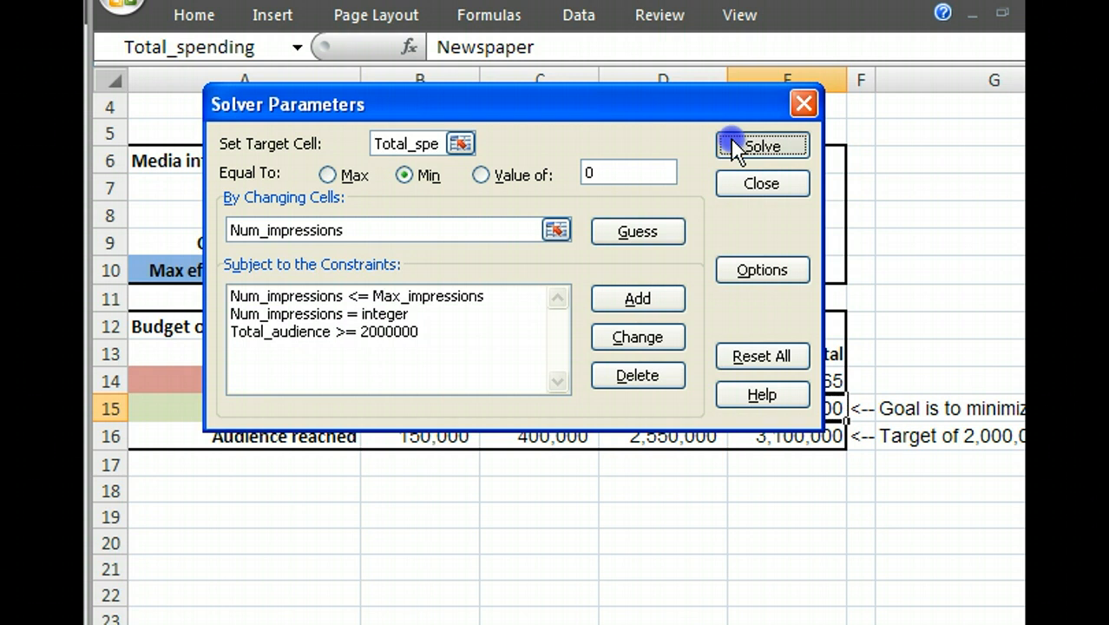
{"action": "left_click", "coordinate": [761, 145]}
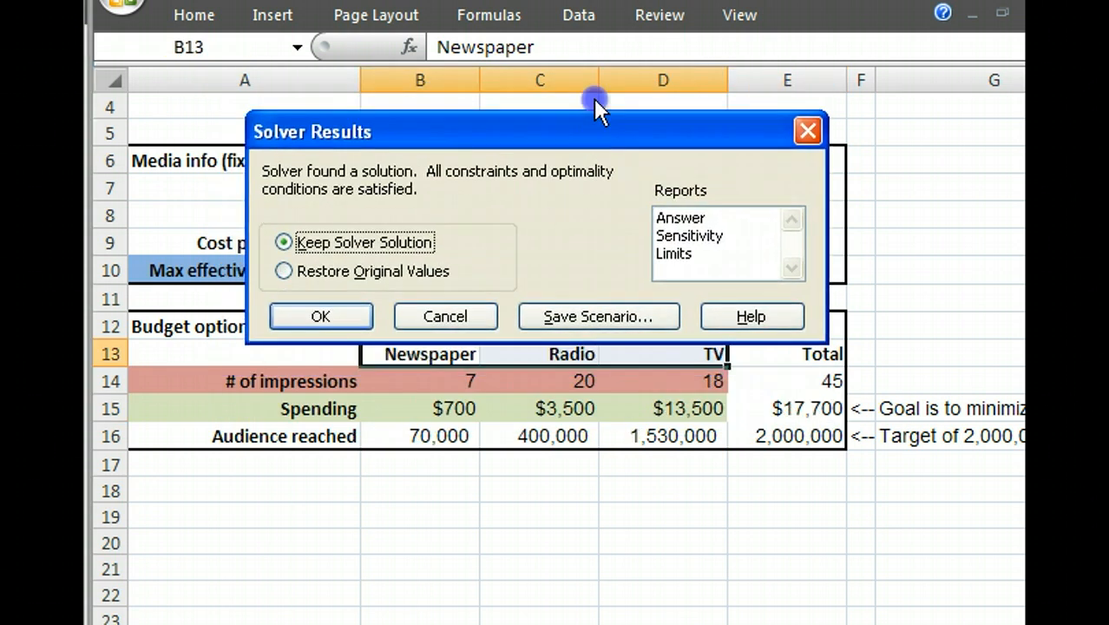
{"action": "left_click", "coordinate": [320, 315]}
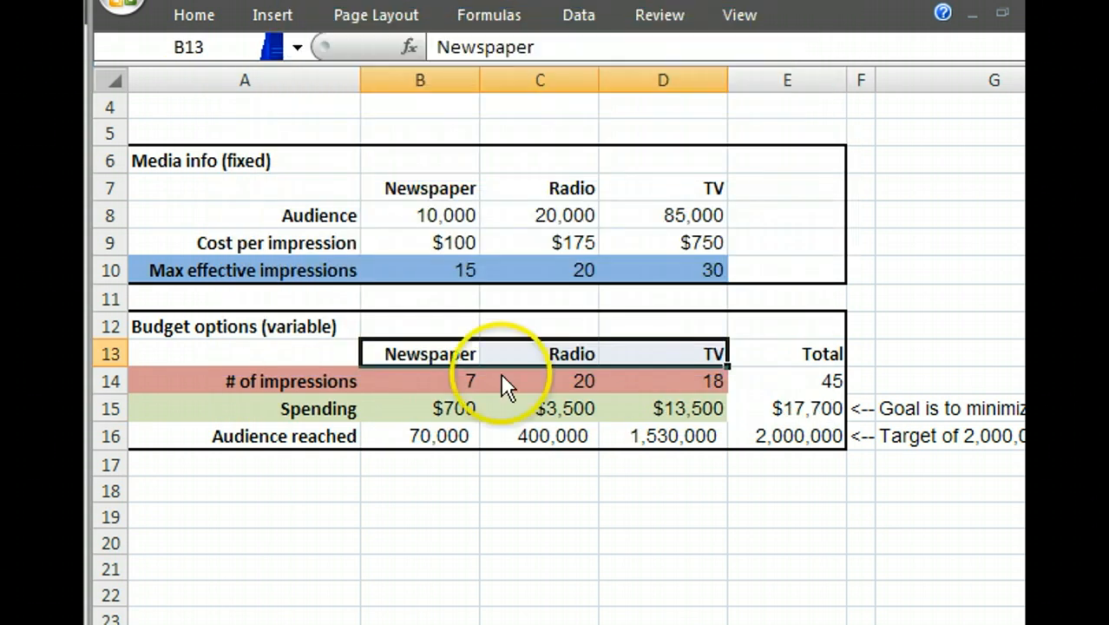
{"action": "mouse_move", "coordinate": [373, 368]}
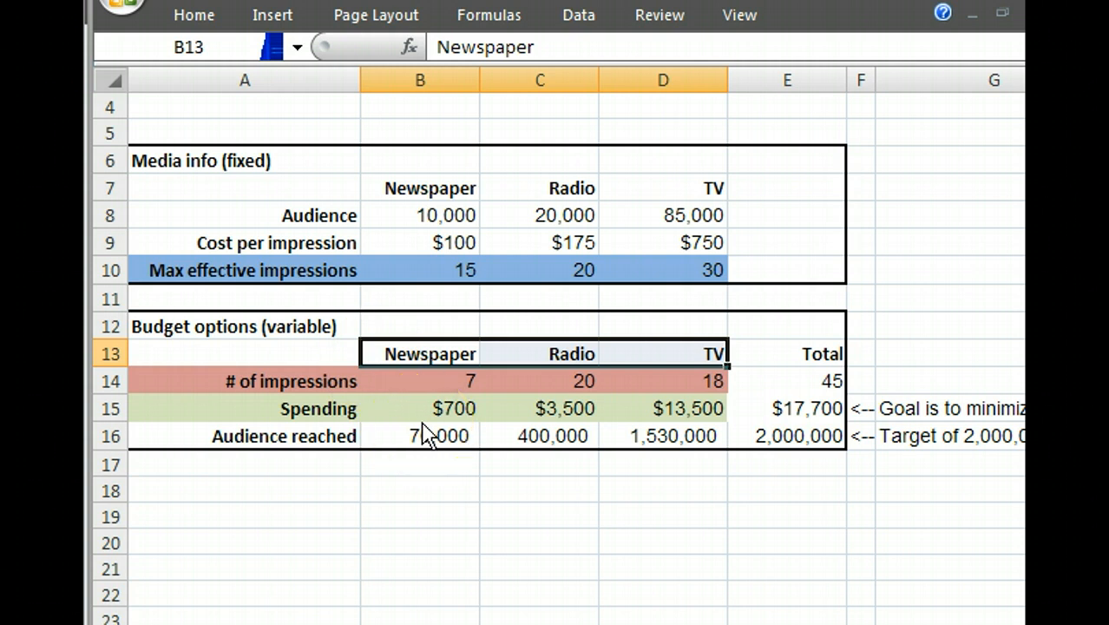
{"action": "mouse_move", "coordinate": [430, 434]}
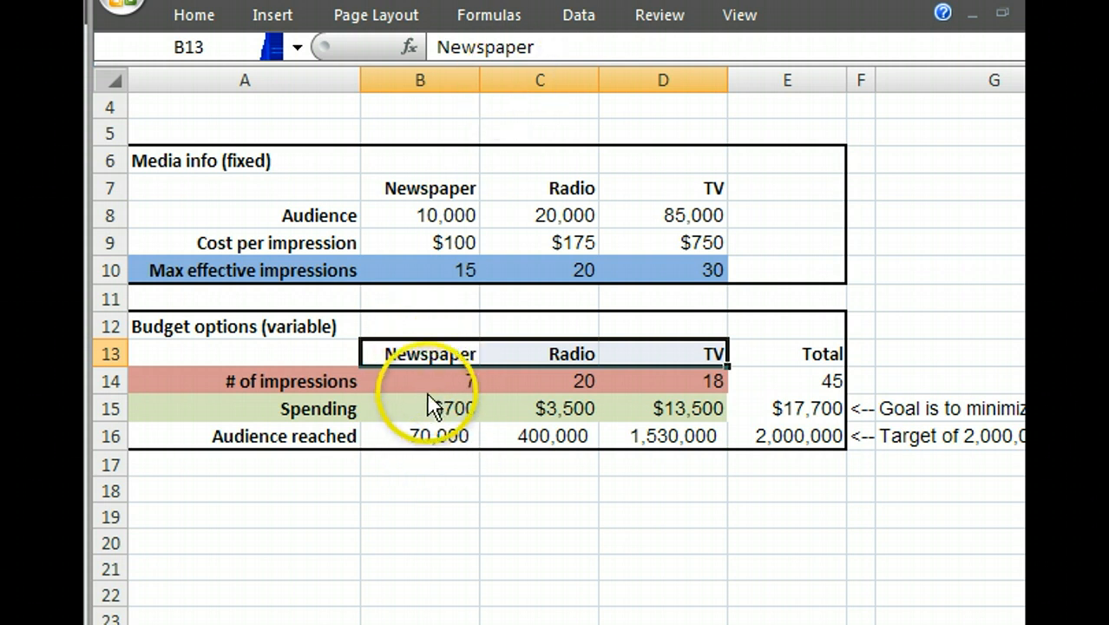
{"action": "mouse_move", "coordinate": [690, 256]}
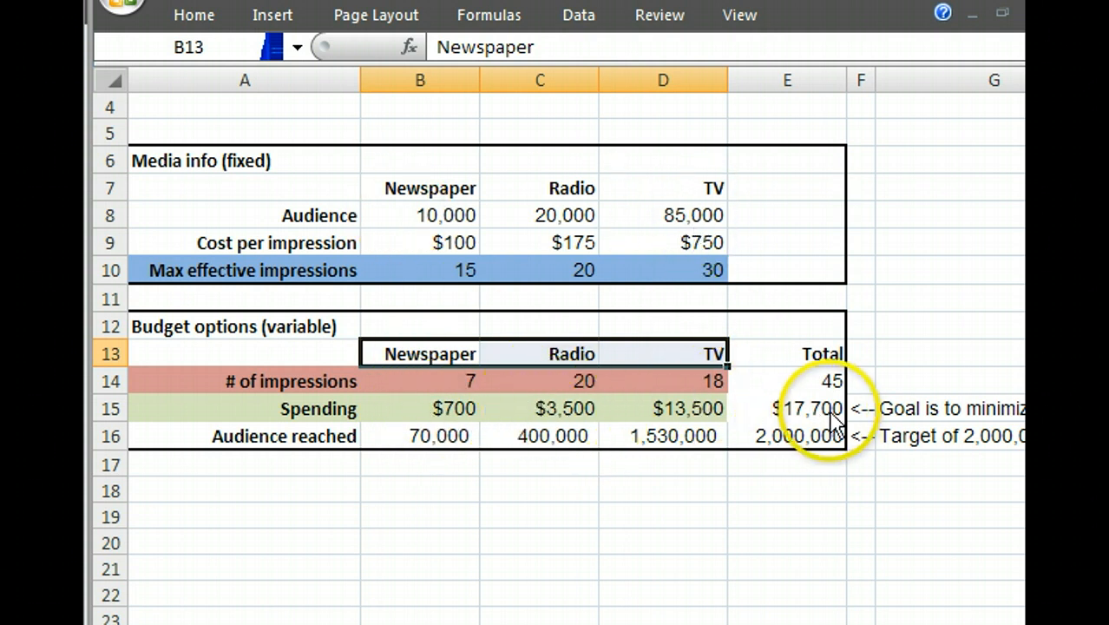
{"action": "mouse_move", "coordinate": [814, 423]}
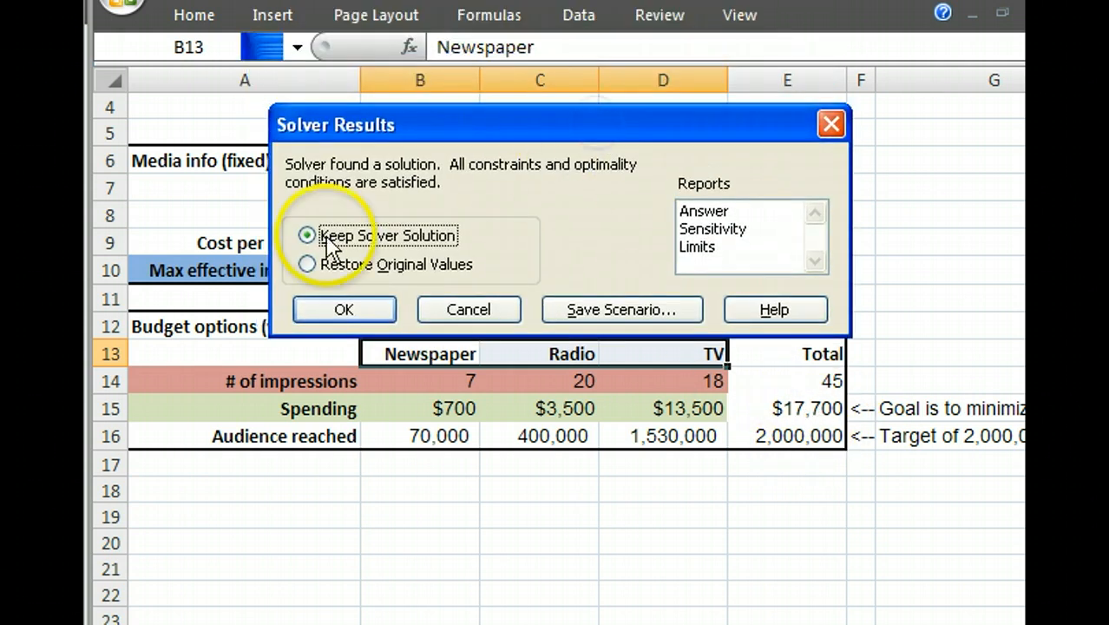
{"action": "mouse_move", "coordinate": [373, 310]}
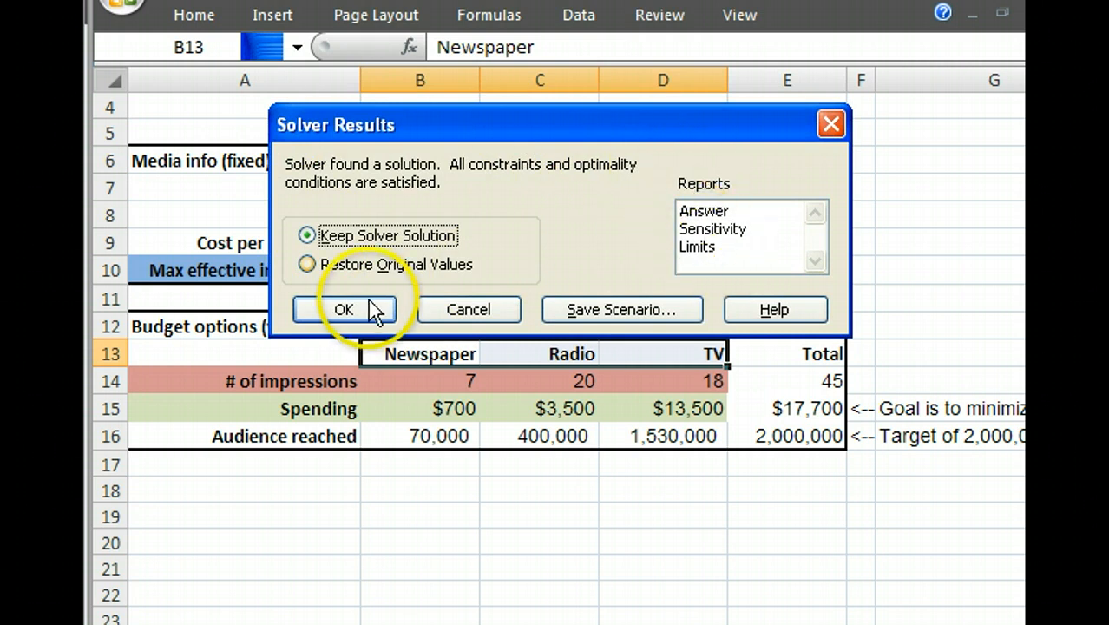
{"action": "mouse_move", "coordinate": [353, 252]}
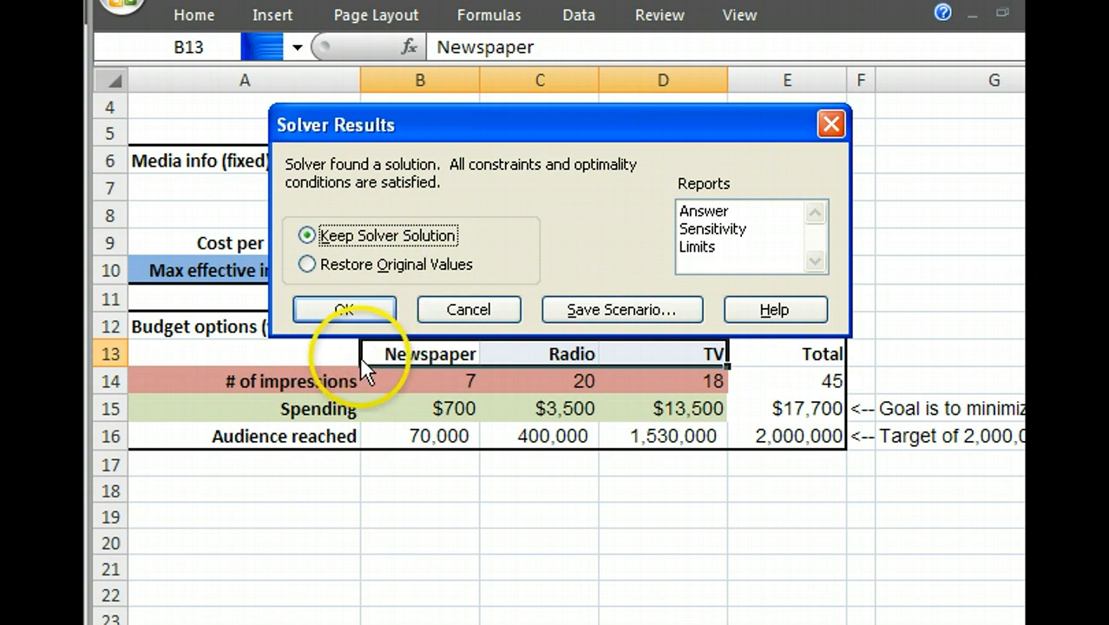
- Keep the Solver solution and select E15 to check its $17,700 SUM total
{"action": "left_click", "coordinate": [344, 308]}
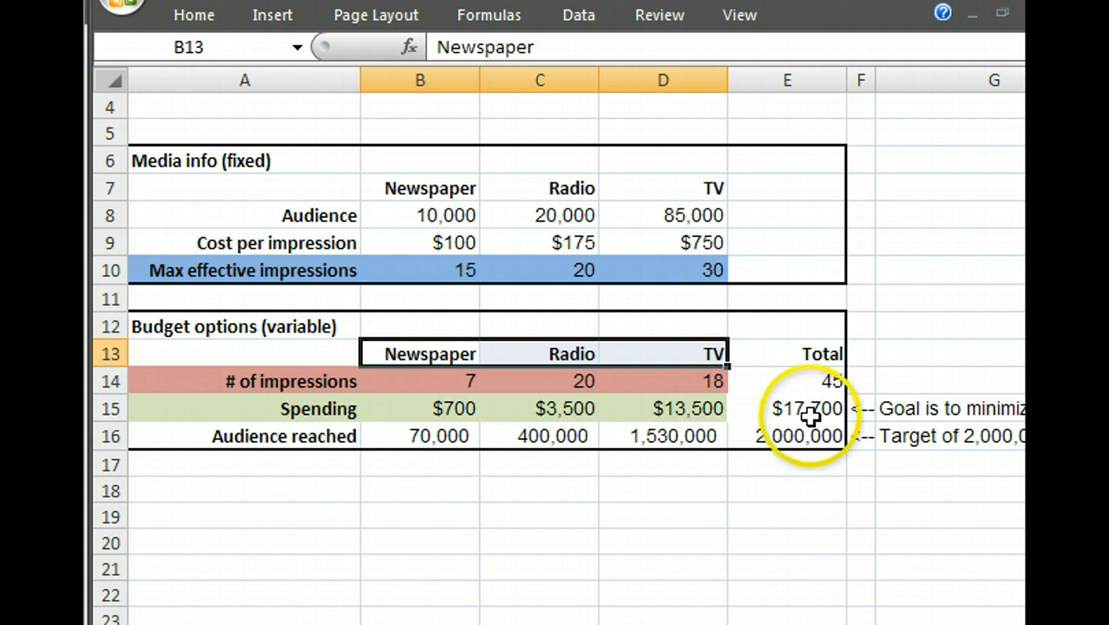
{"action": "left_click", "coordinate": [787, 409]}
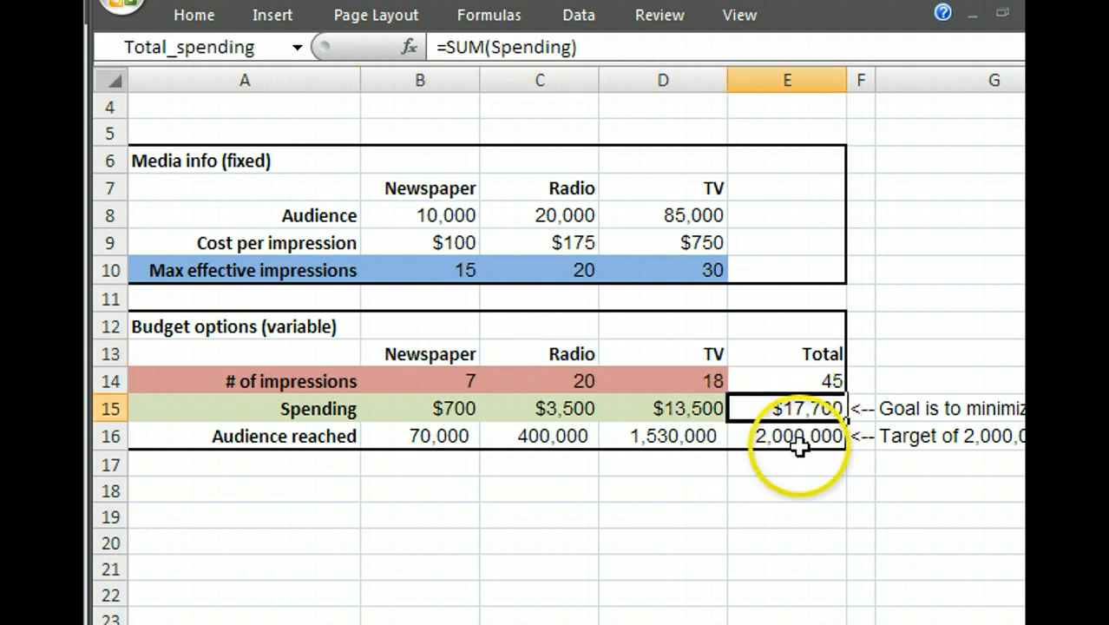
{"action": "left_click", "coordinate": [787, 435]}
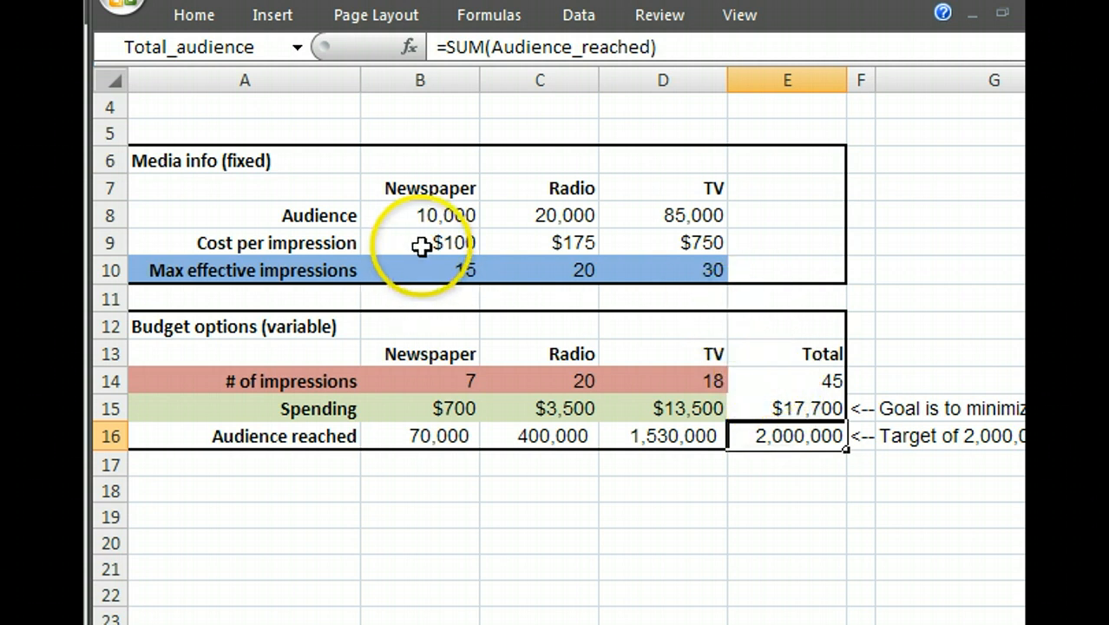
{"action": "left_click", "coordinate": [420, 381]}
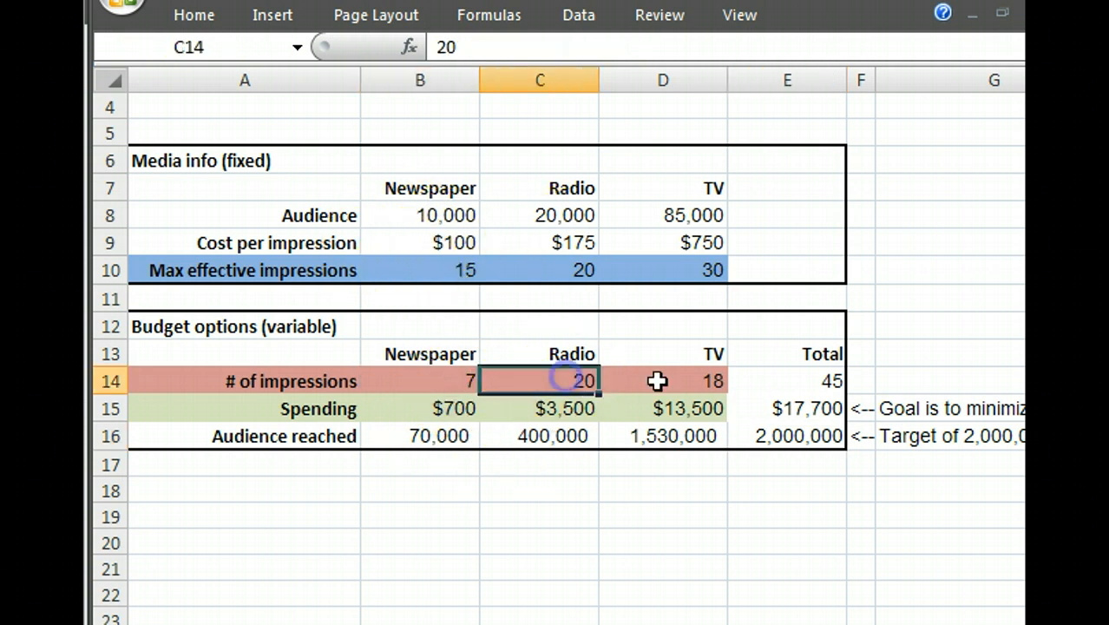
{"action": "left_click", "coordinate": [662, 381]}
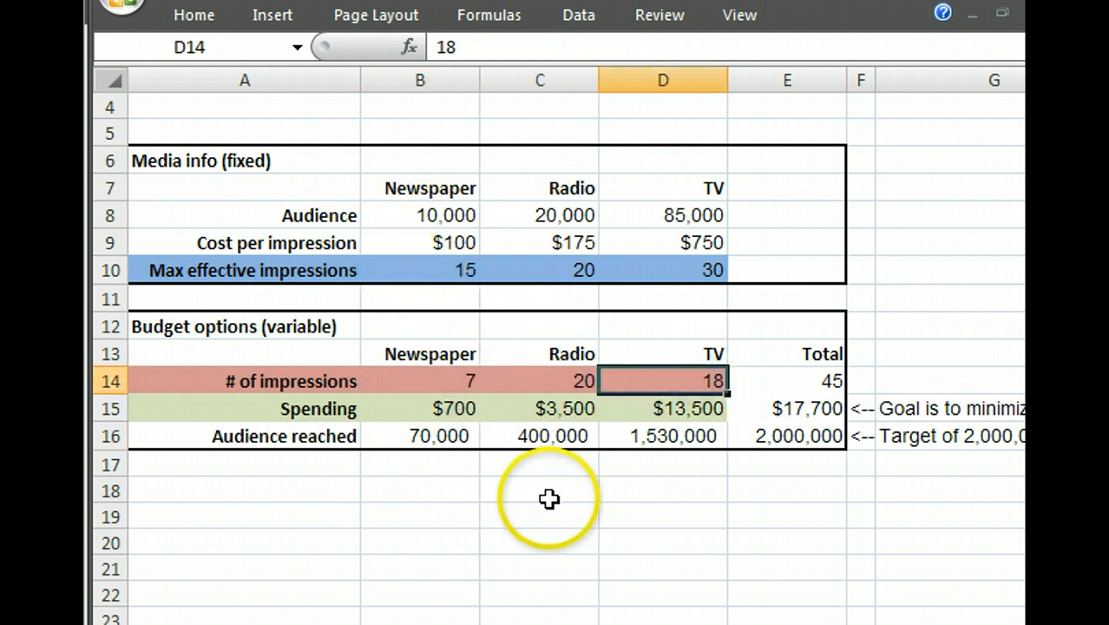